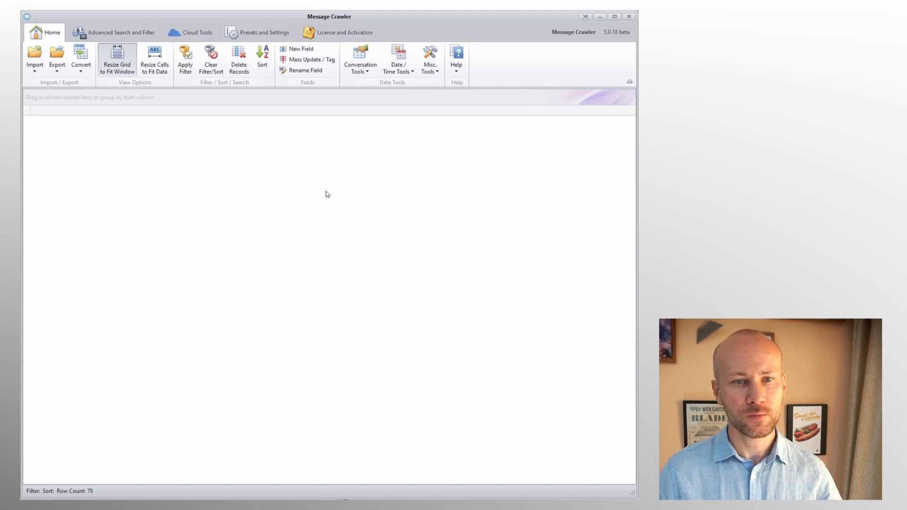
Step: Load TextMessages-extra.dat into Message Crawler and bring up the RSMF export settings
left_click(34, 60)
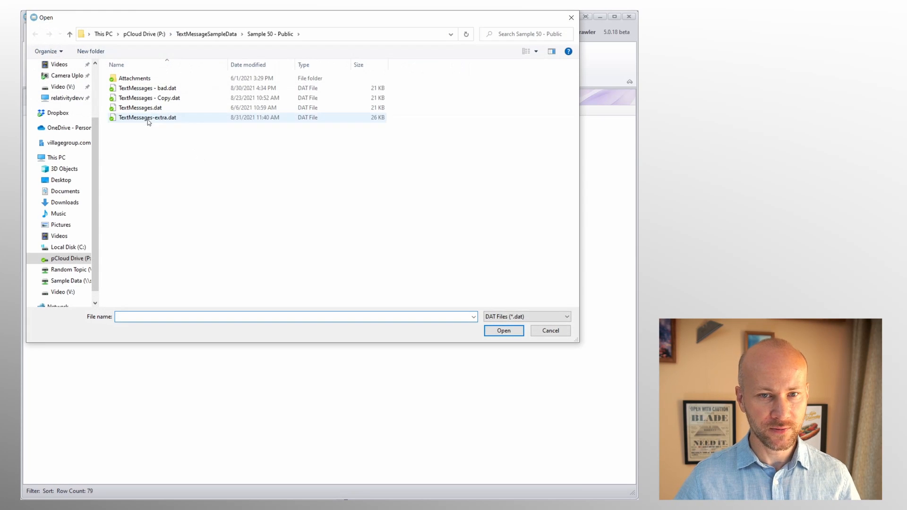
left_click(503, 331)
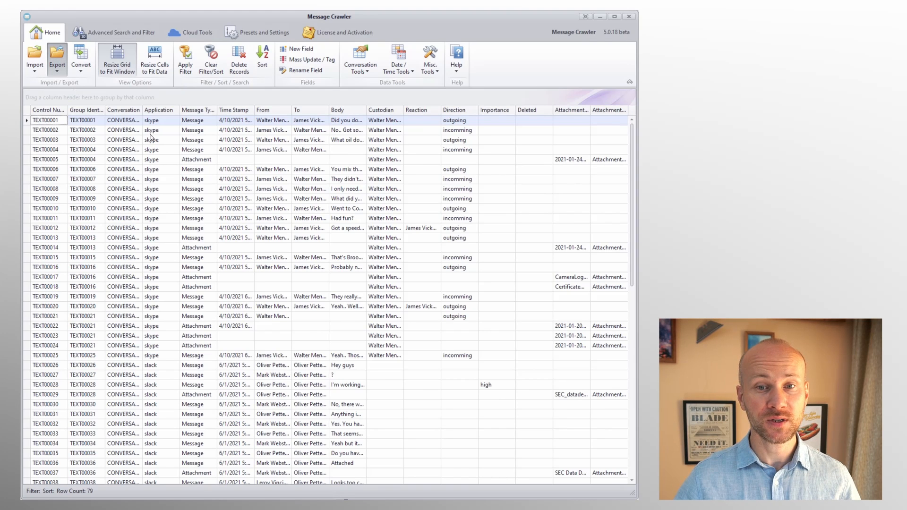
left_click(34, 58)
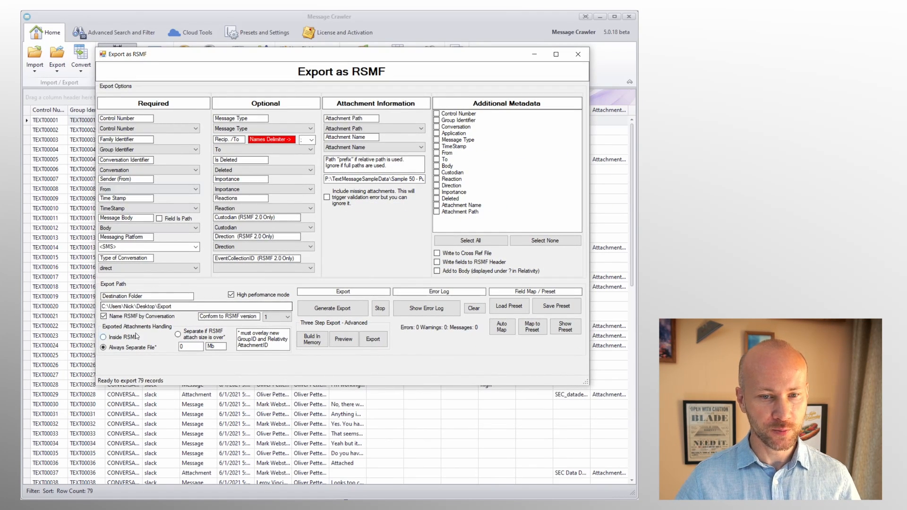
Step: Set Exported Attachments Handling to Always Separate File (after trying a 300 size limit) and generate the export
left_click(104, 336)
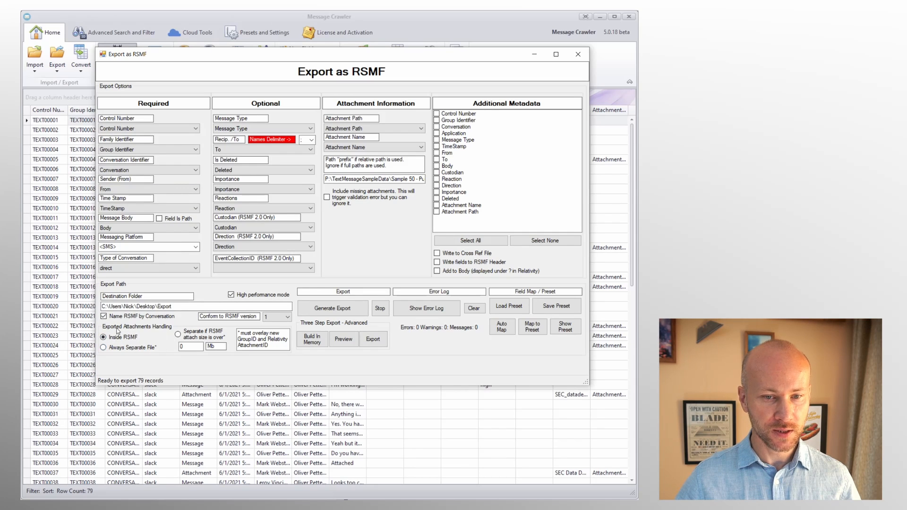
left_click(104, 337)
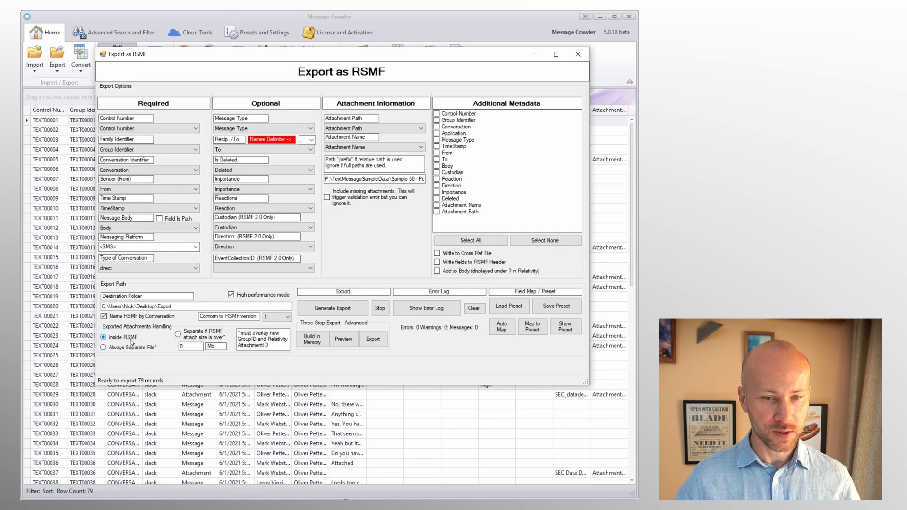
left_click(103, 348)
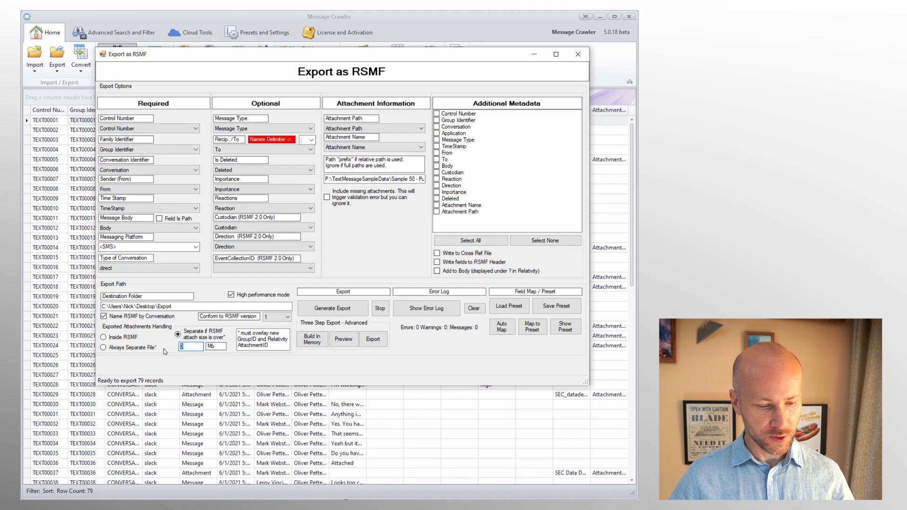
type("300")
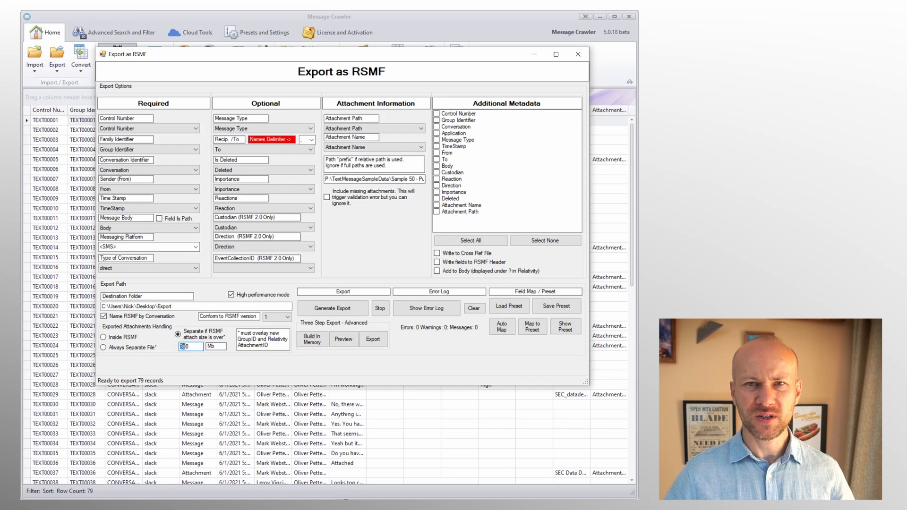
type("300")
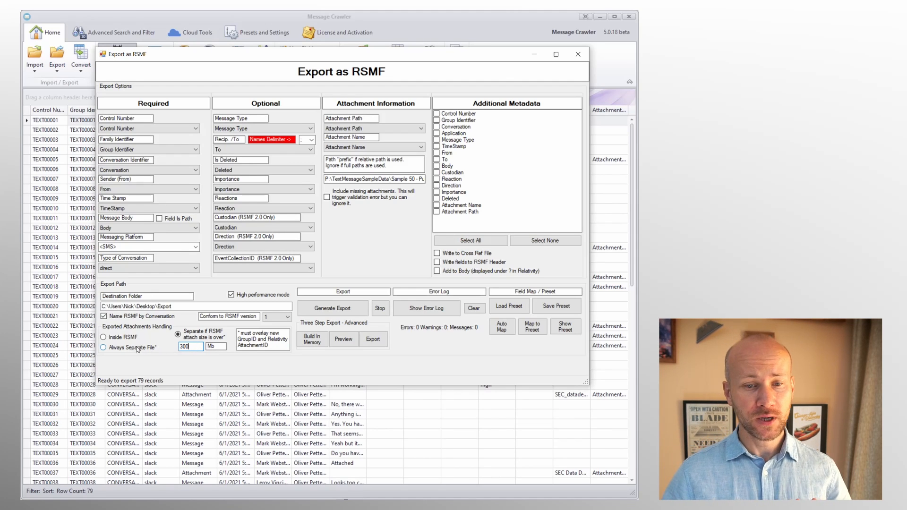
left_click(103, 347)
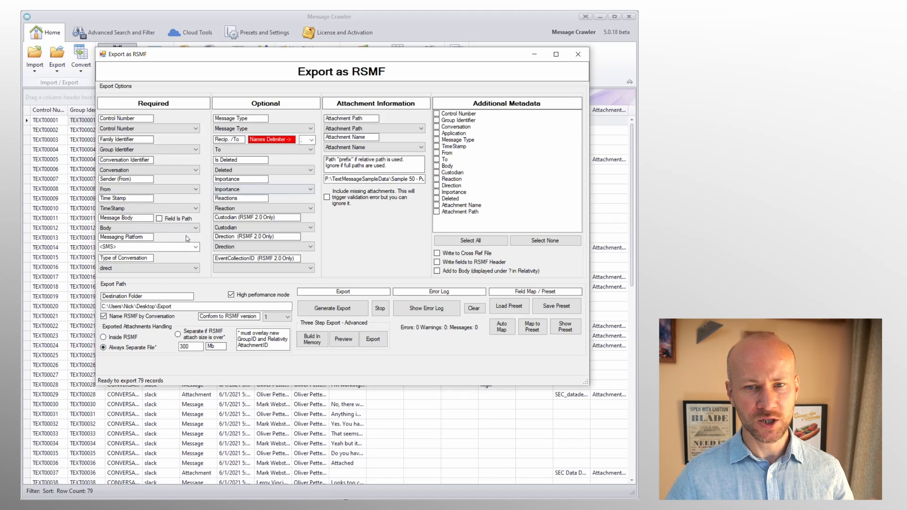
left_click(332, 307)
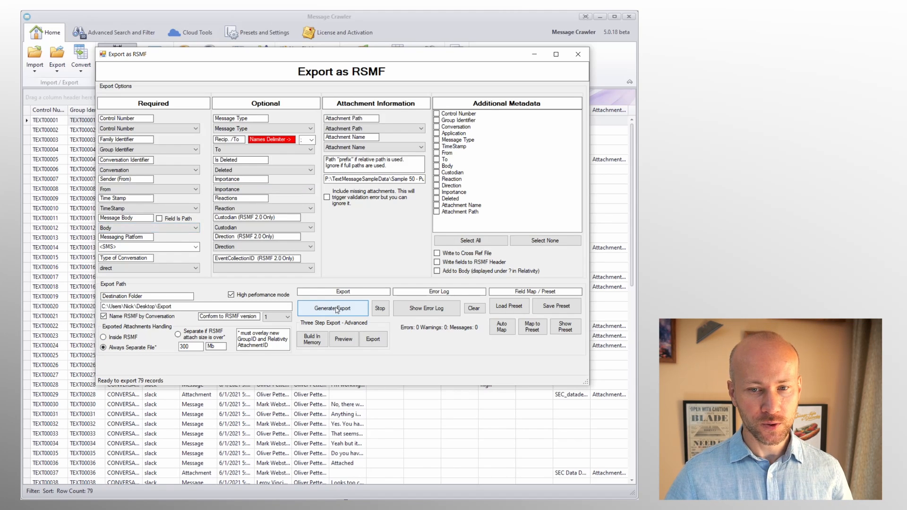
left_click(332, 308)
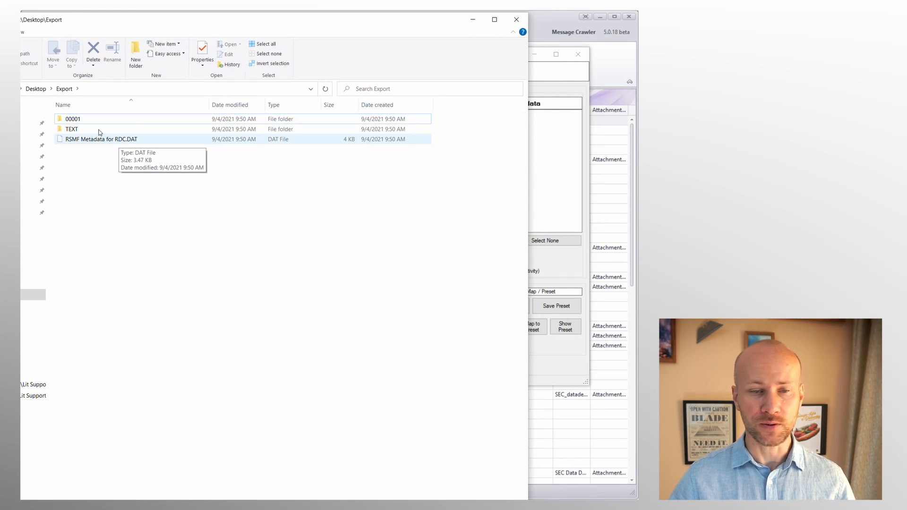
Step: Inspect the Export\00001 folder's RSMF files and separate attachments, including TEXT00049
left_click(72, 129)
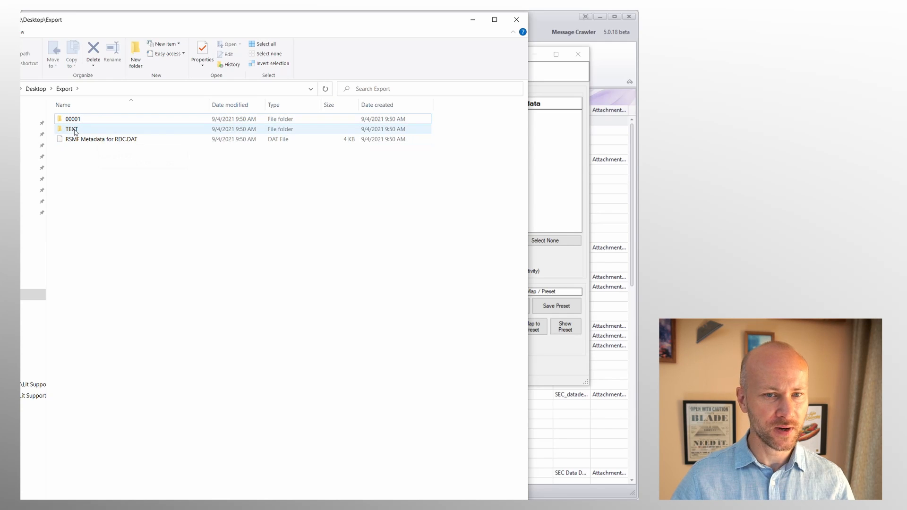
left_click(73, 119)
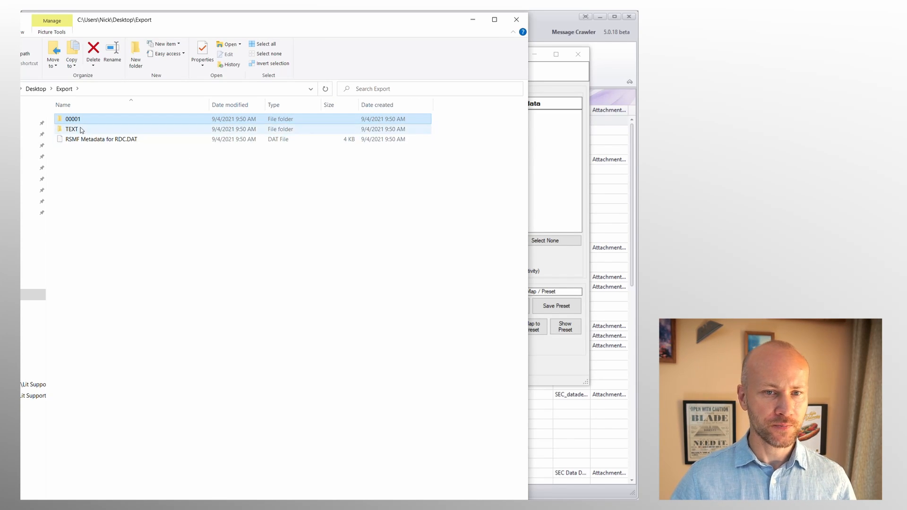
double_click(73, 119)
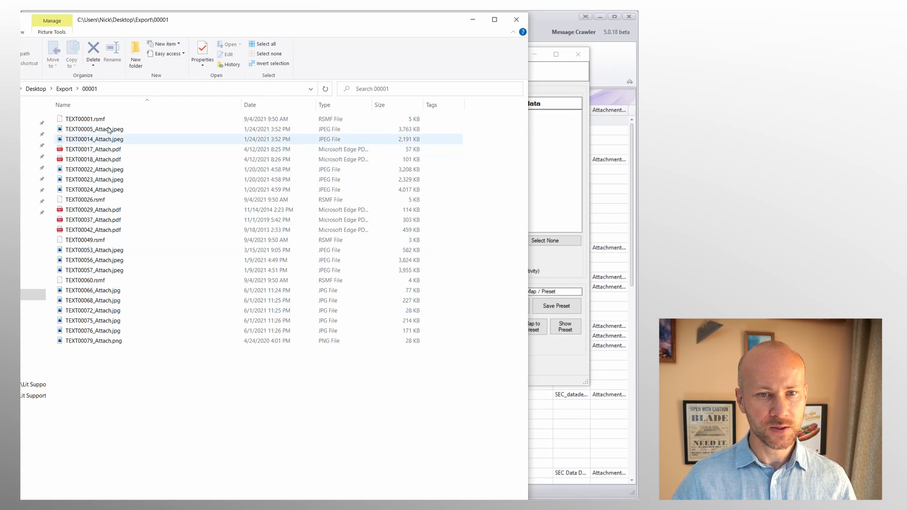
left_click(85, 119)
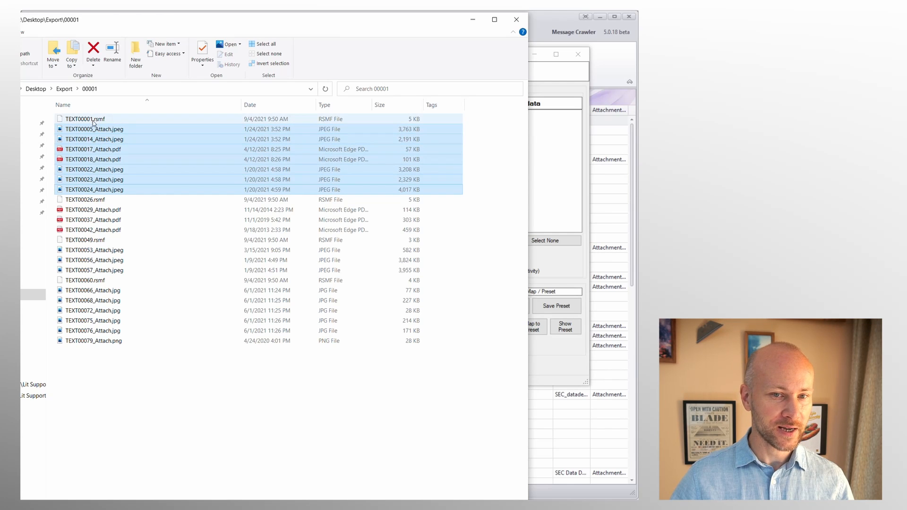
left_click(86, 119)
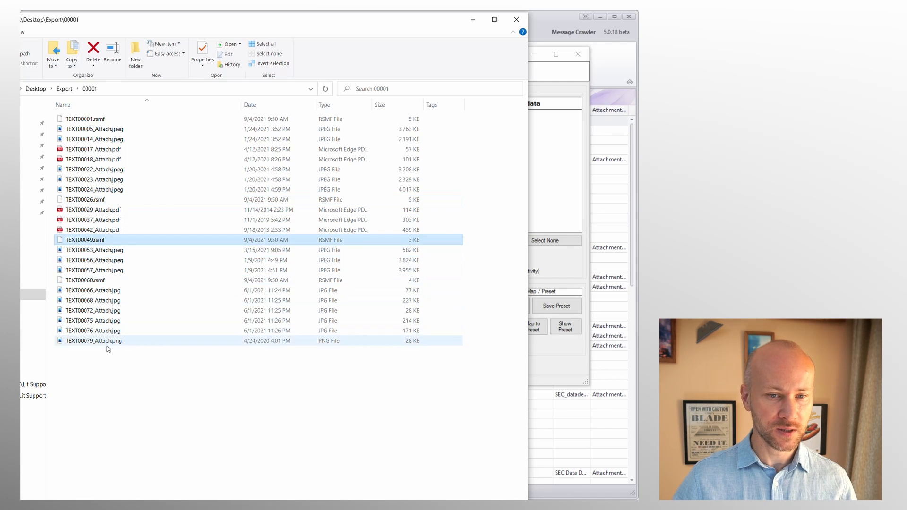
Step: View the TEXT\00001 extracted text file, return to the Export folder and close the window
left_click(64, 89)
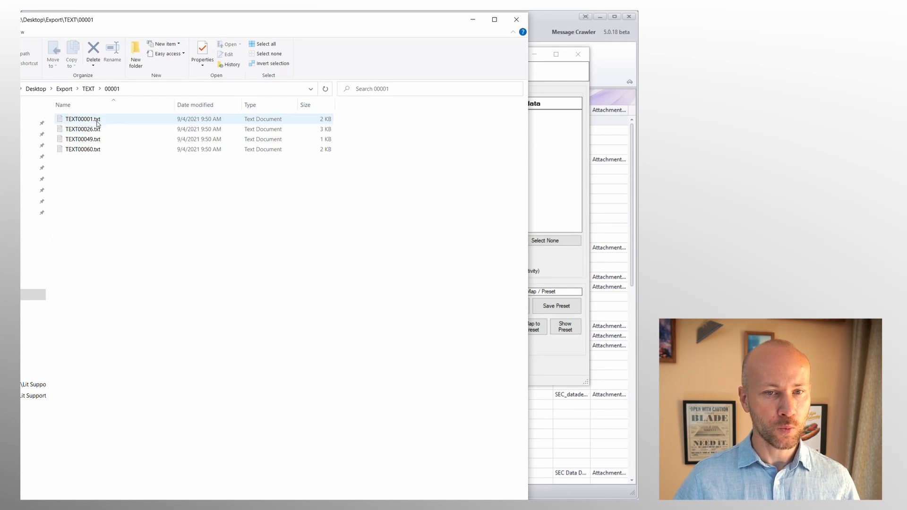
left_click(83, 119)
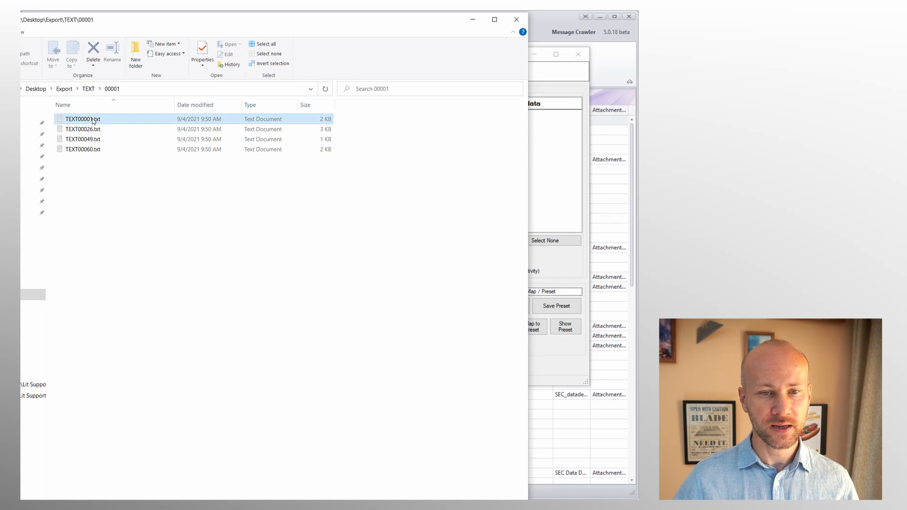
double_click(83, 119)
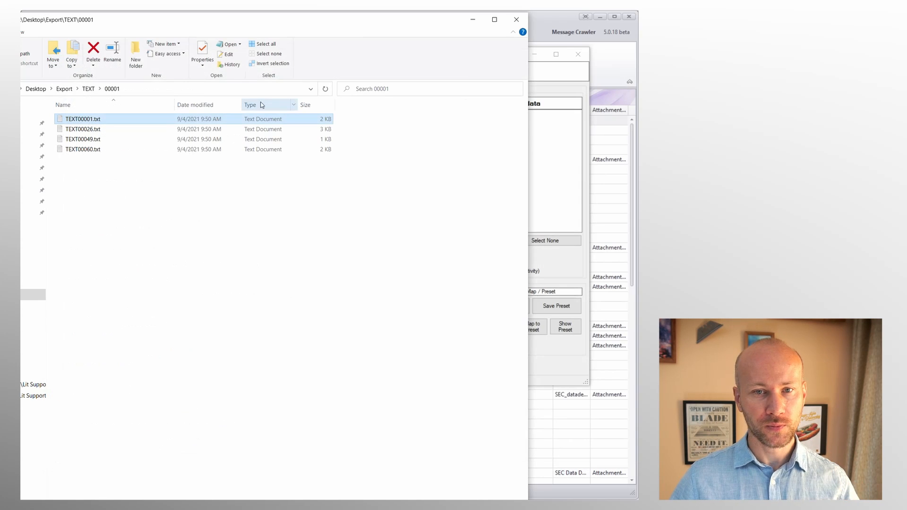
left_click(87, 89)
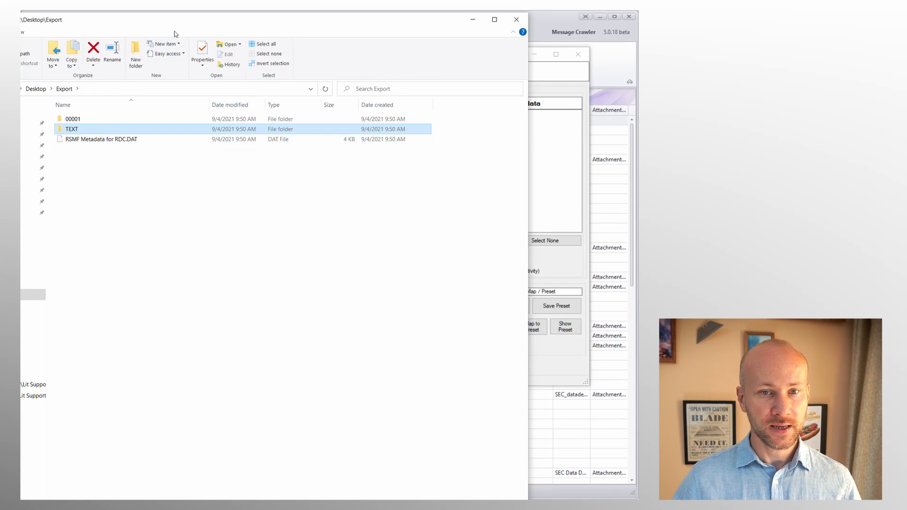
left_click(101, 138)
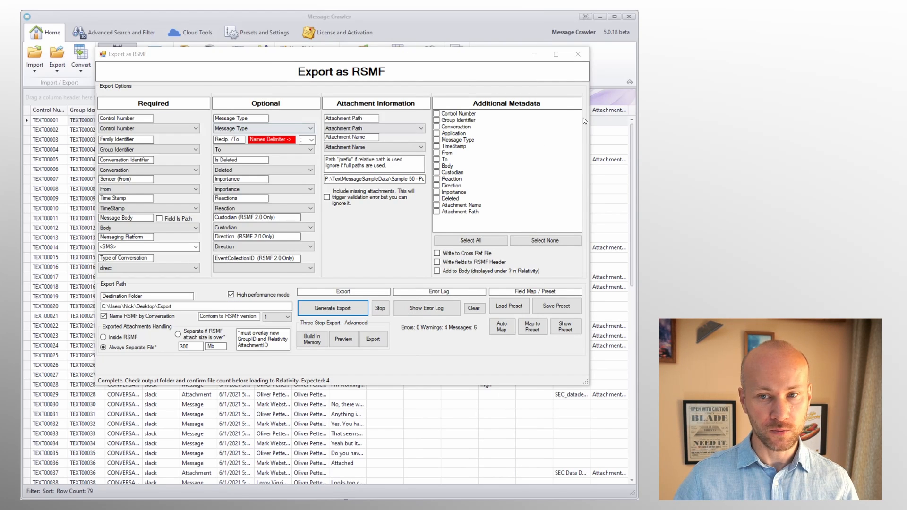
Step: Import RSMF Metadata for RDC.DAT from Desktop\Export, listing its 23 records
left_click(34, 58)
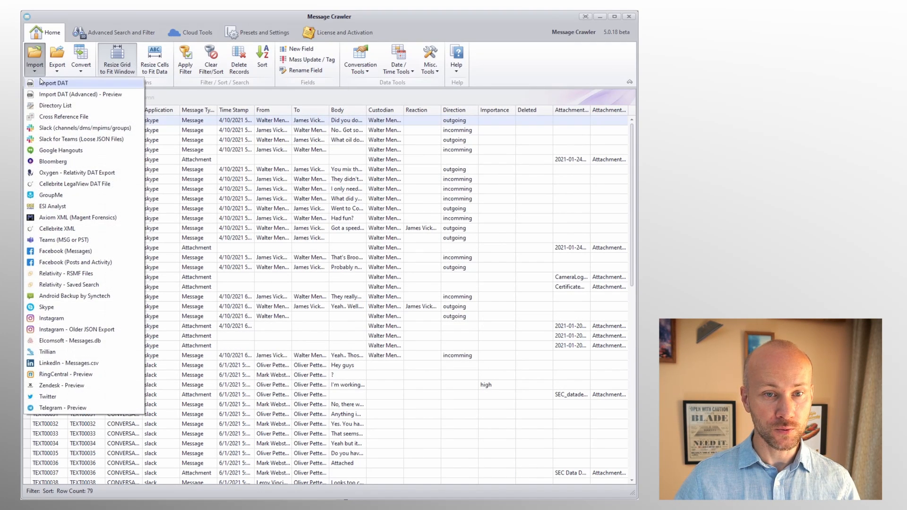
left_click(53, 83)
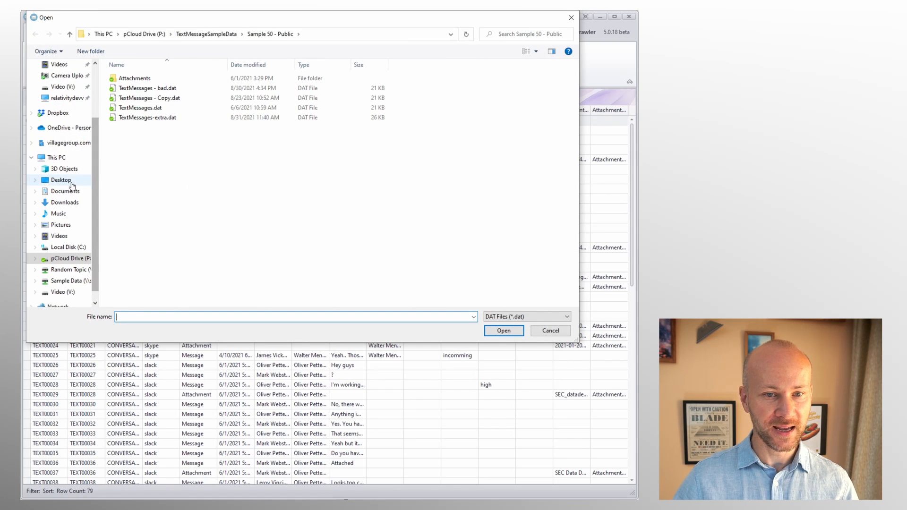
left_click(60, 179)
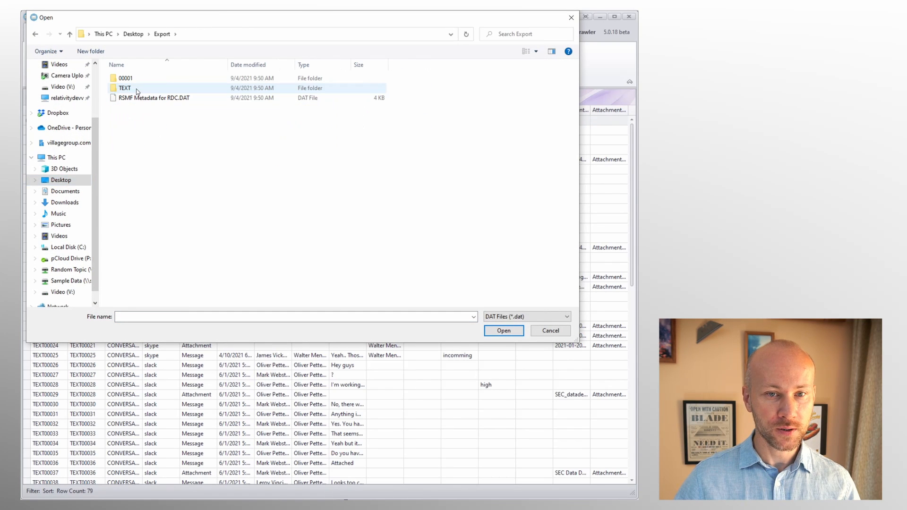
left_click(502, 331)
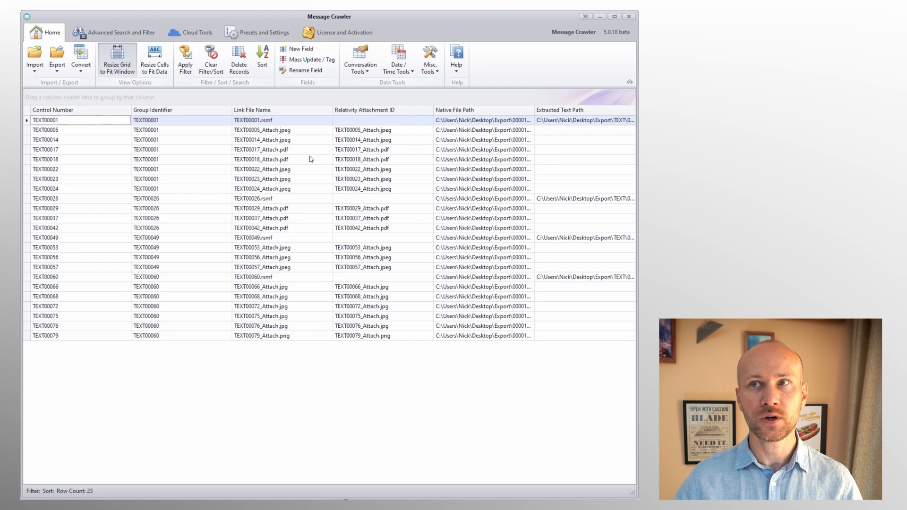
mouse_move(273, 148)
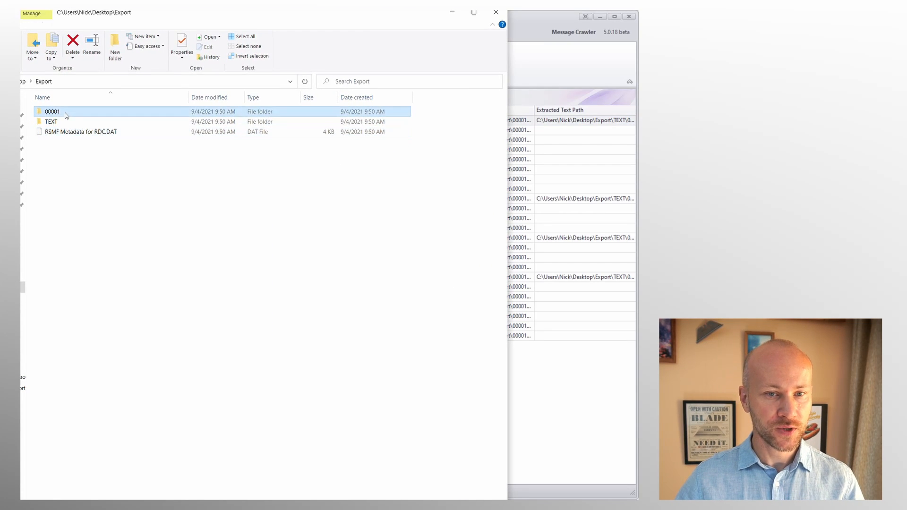
Step: Open the 00001 subfolder inside Desktop\Export
double_click(52, 111)
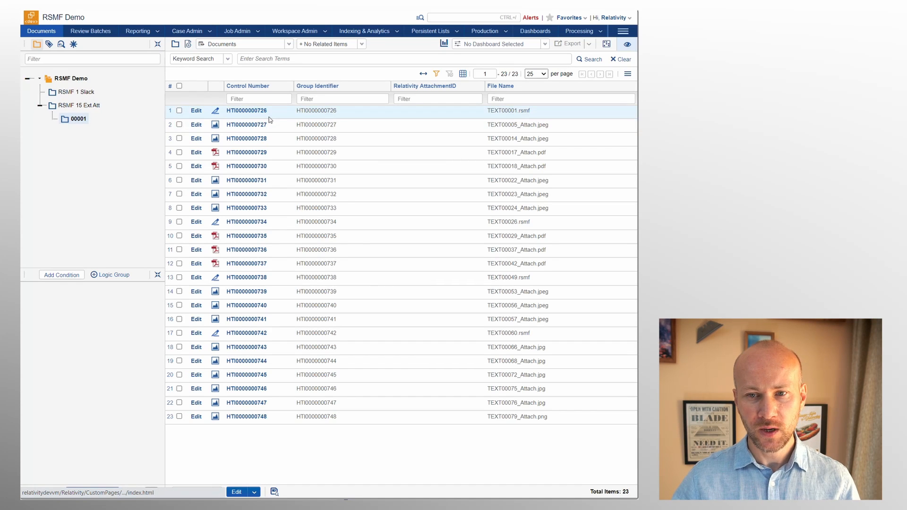
Step: List the 23 documents in RSMF 15 Ext Att\00001 and open the first RSMF document, TEXT00001
double_click(506, 111)
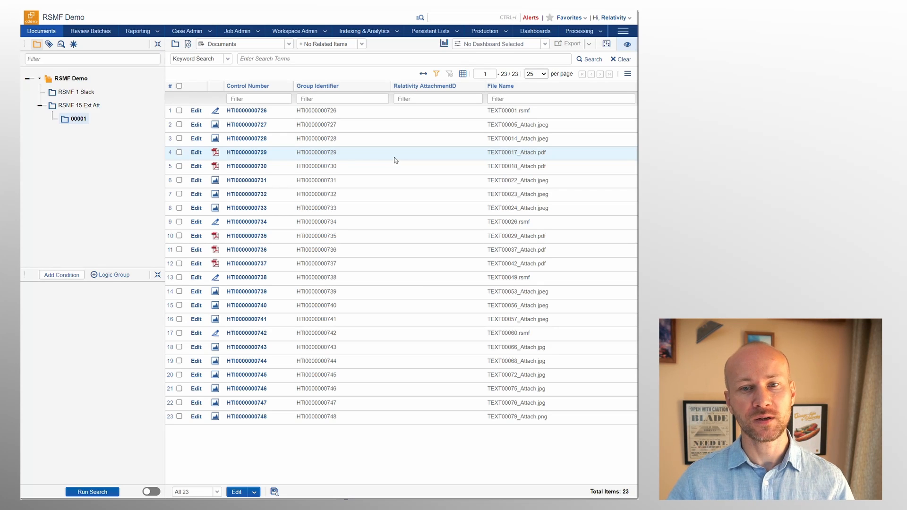
mouse_move(357, 150)
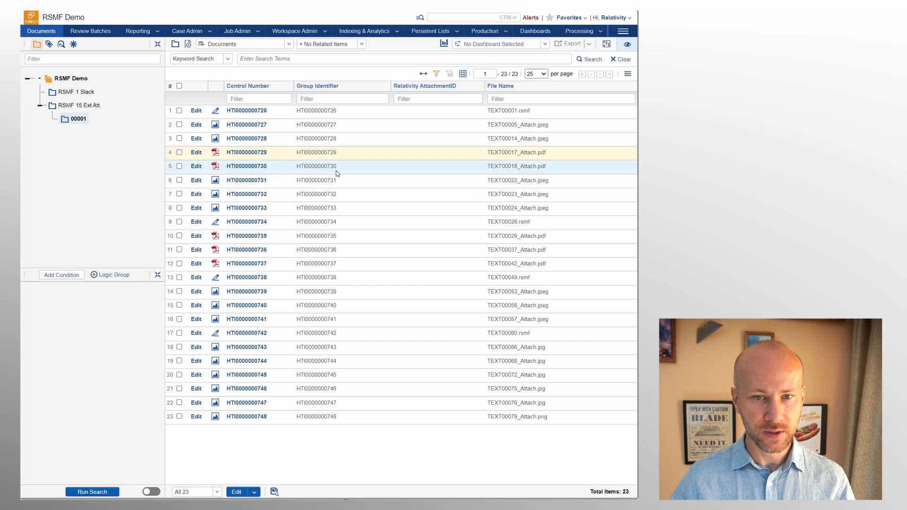
double_click(331, 110)
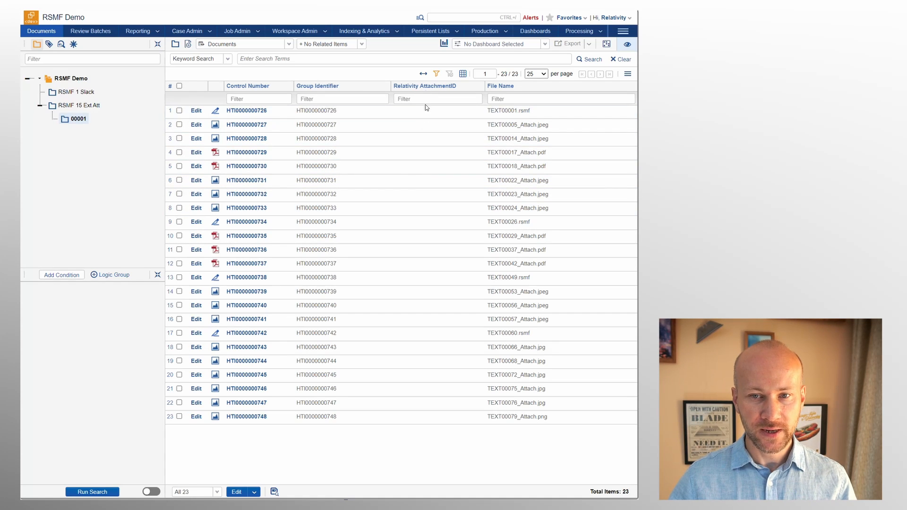
left_click(431, 249)
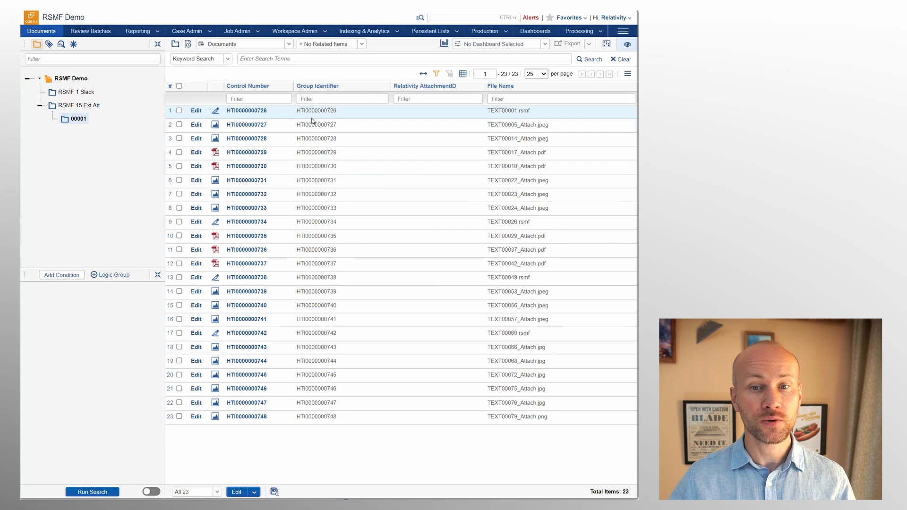
left_click(247, 110)
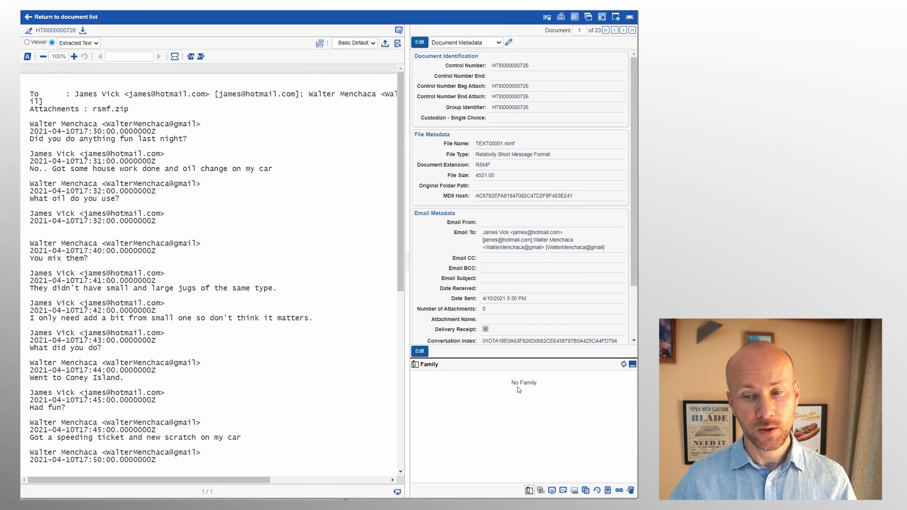
left_click(27, 43)
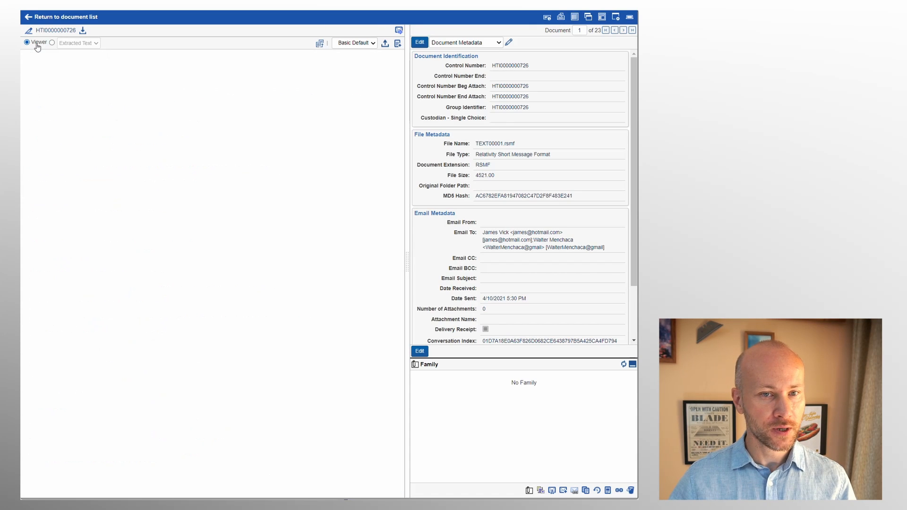
left_click(26, 43)
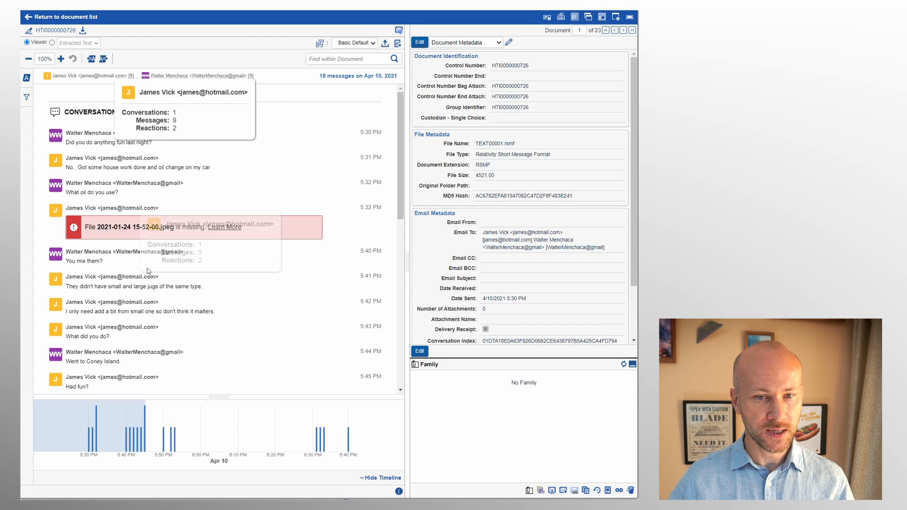
scroll("down", 3)
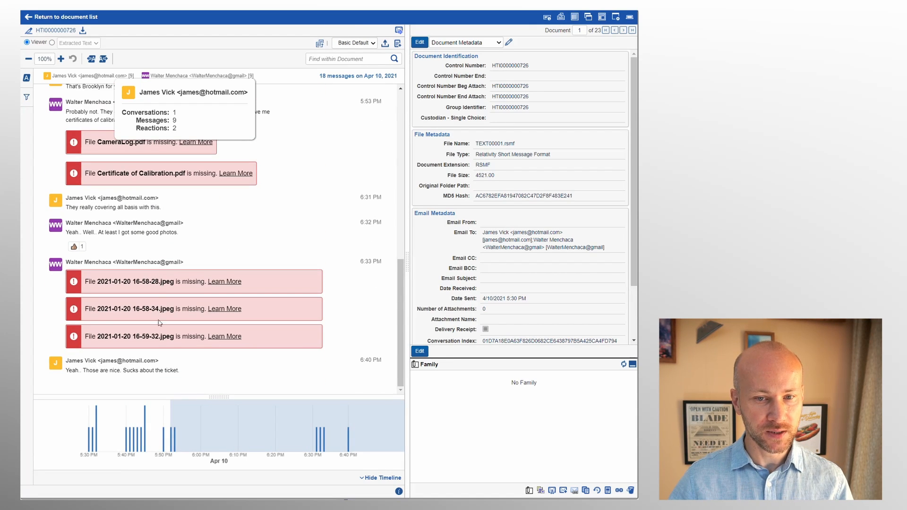
left_click(65, 17)
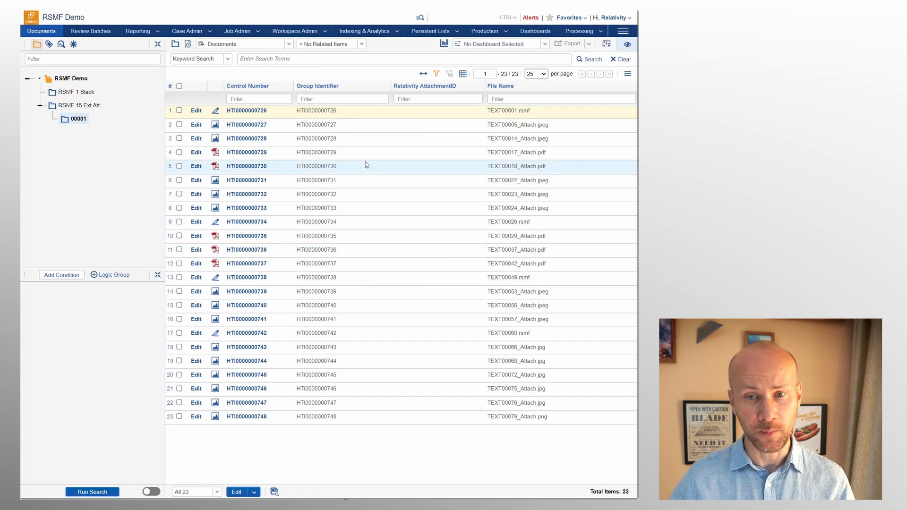
mouse_move(387, 168)
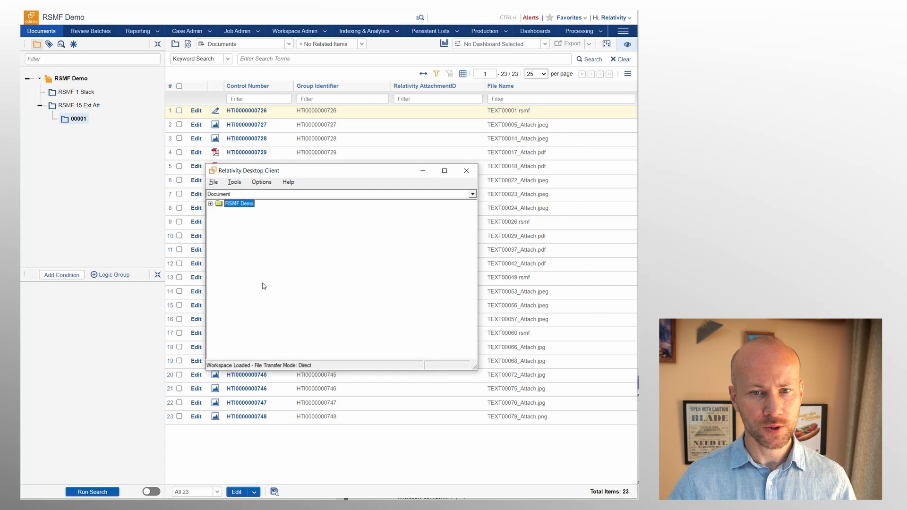
Step: Start a Document Load File import of RSMF Metadata for RDC.DAT and go to its field mapping
left_click(234, 182)
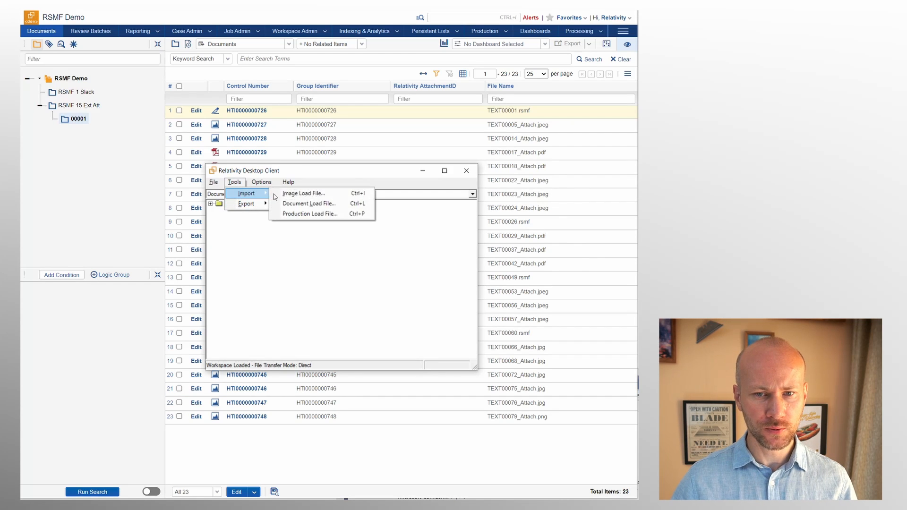
left_click(309, 203)
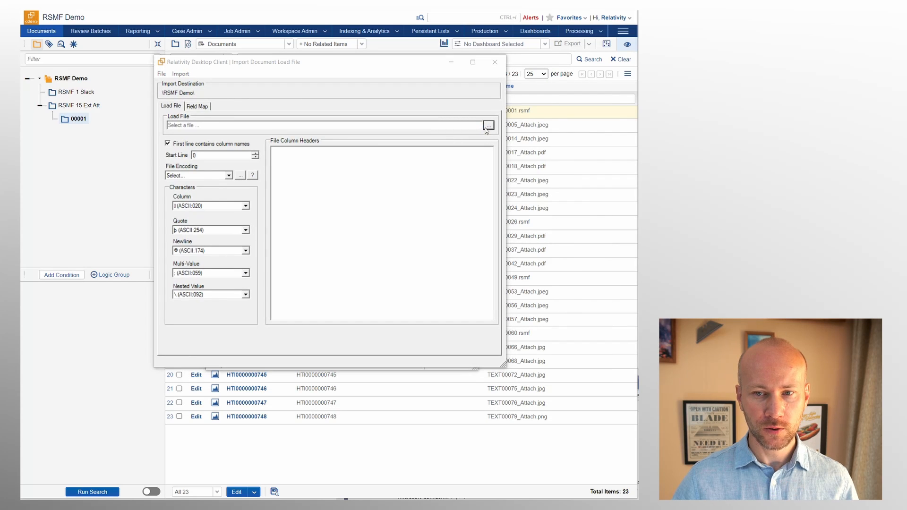
left_click(488, 124)
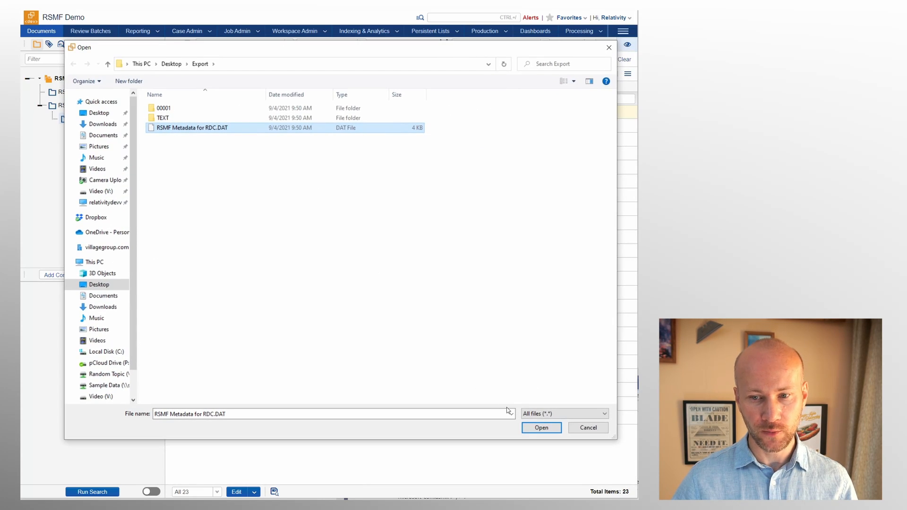
mouse_move(267, 171)
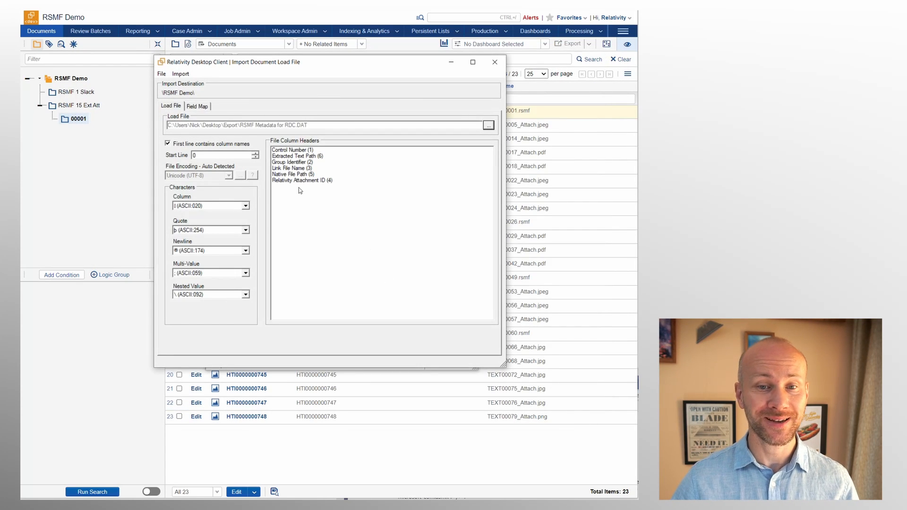
left_click(197, 107)
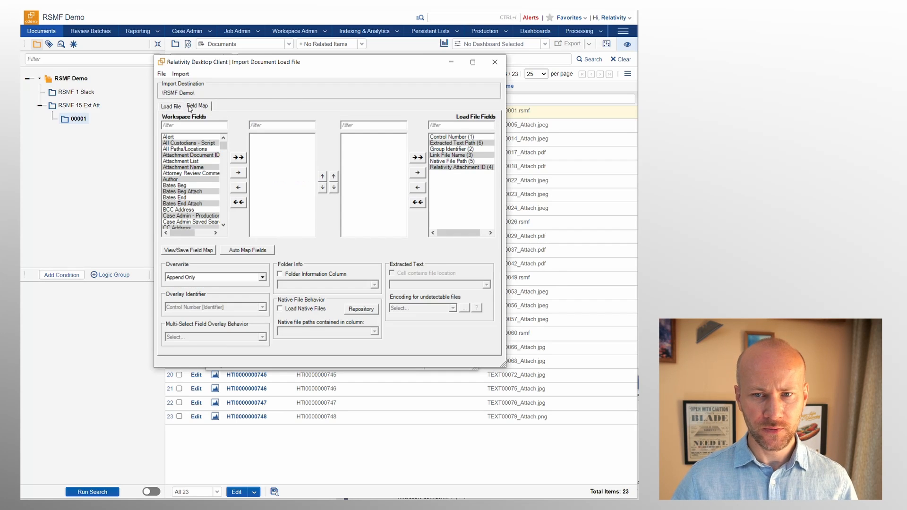
mouse_move(449, 159)
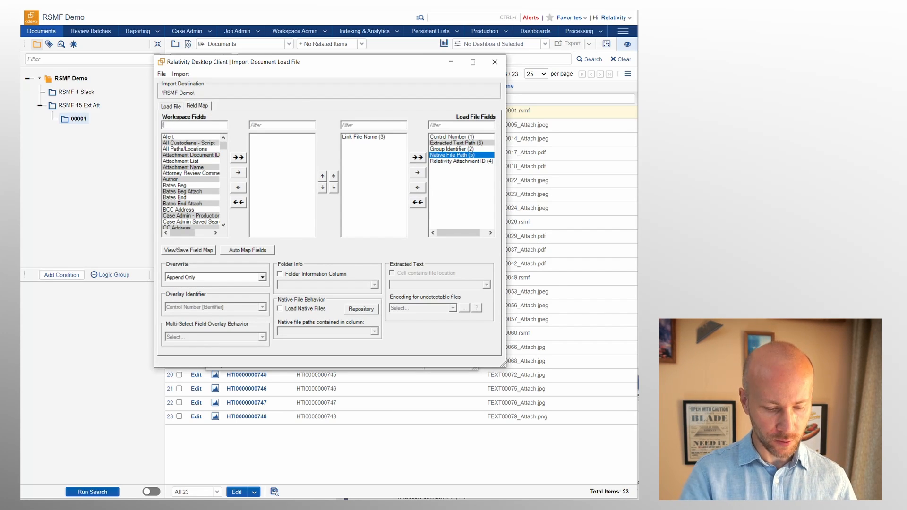
Step: Map File Name, Group Identifier and Relativity AttachmentID, overlay-only keyed on File Name, preview with no errors
type("ile")
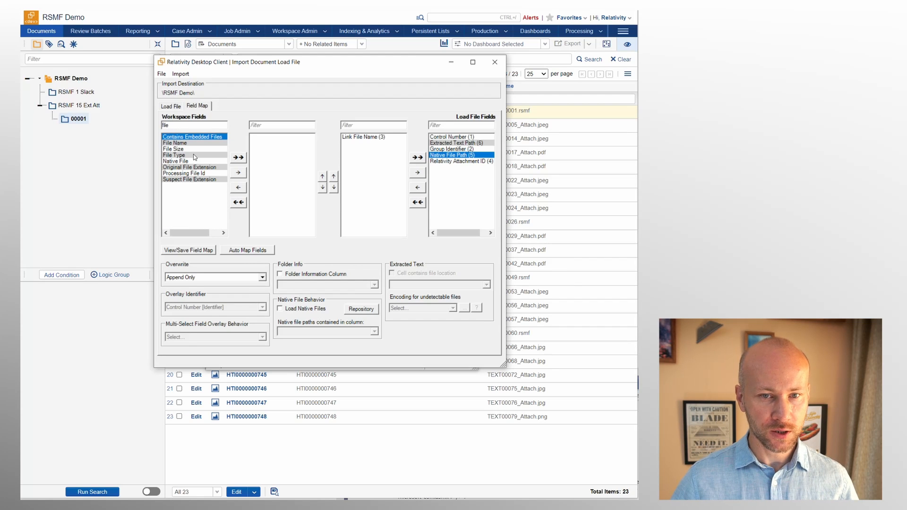
left_click(174, 142)
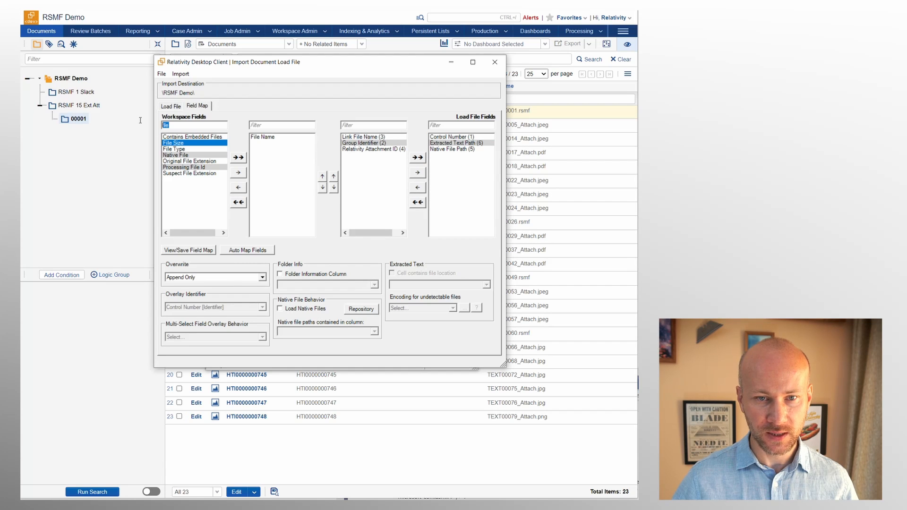
type("group")
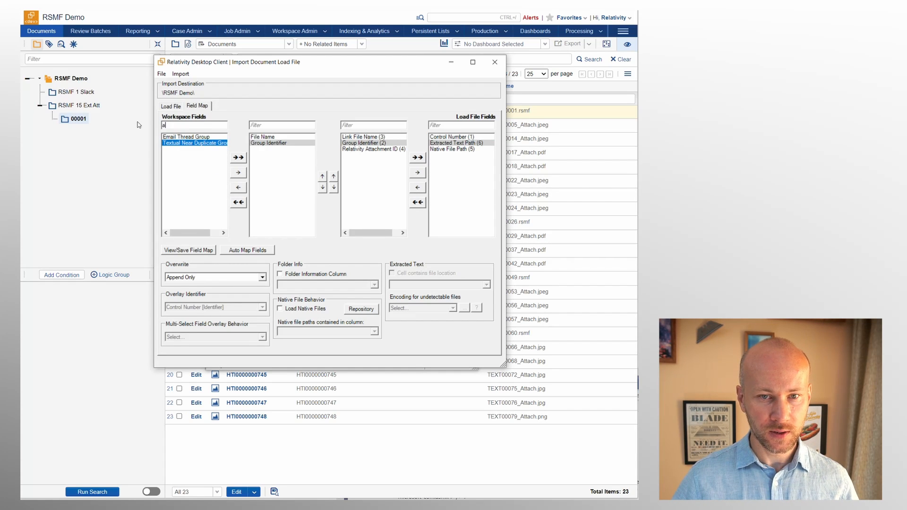
type("tta")
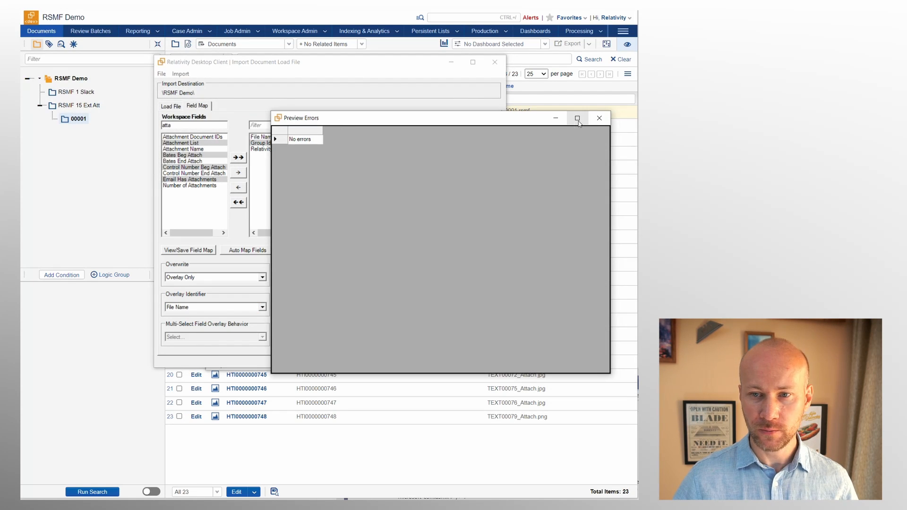
mouse_move(599, 118)
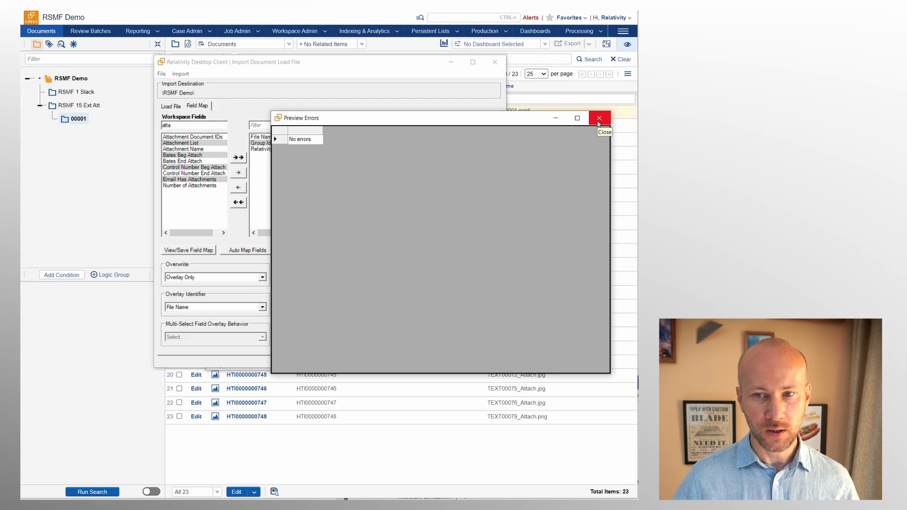
left_click(599, 117)
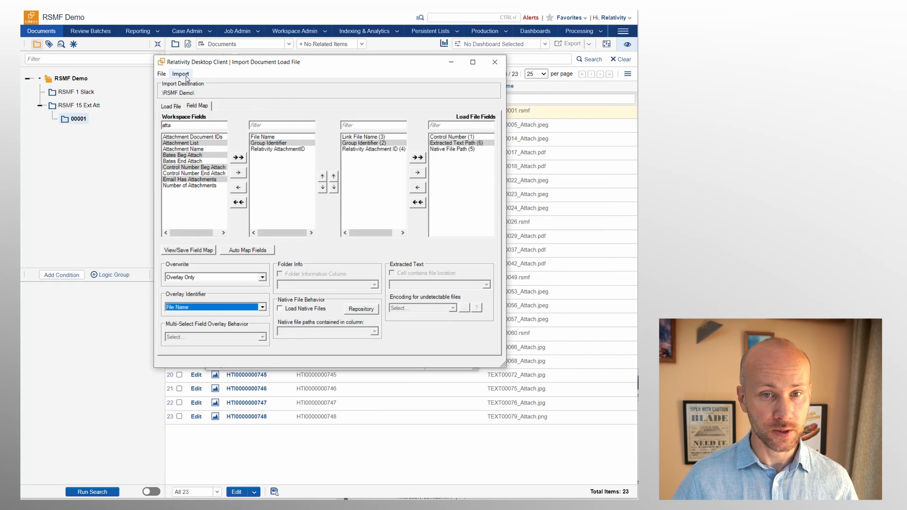
Step: Run the overlay import, accepting the unindexed identifier warning, processing all 23 records without errors
left_click(180, 73)
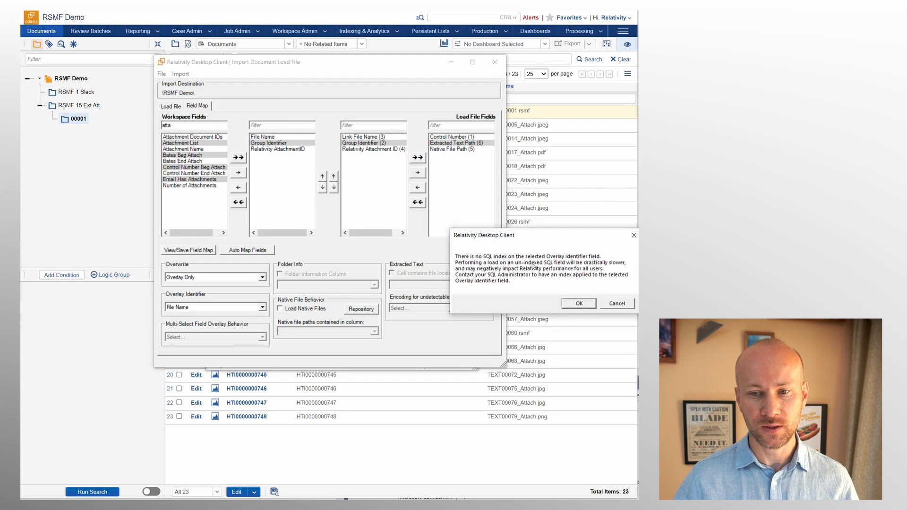
mouse_move(555, 265)
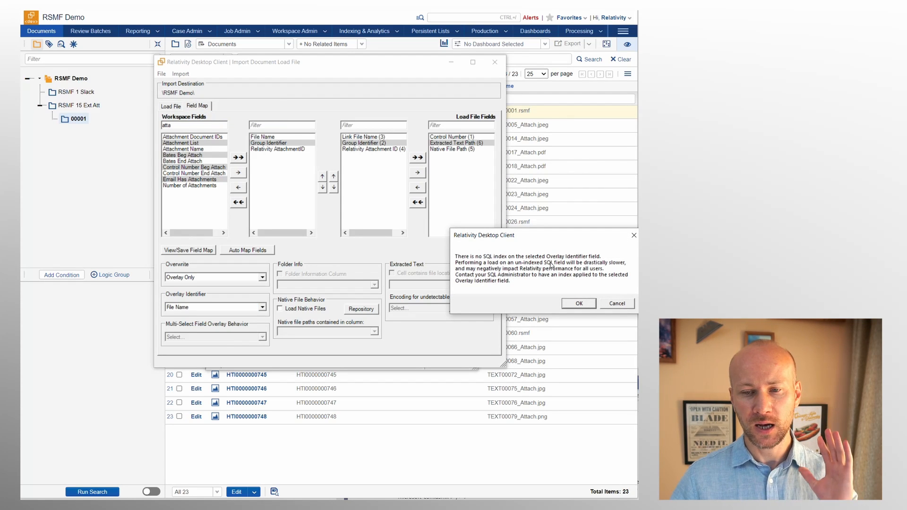
mouse_move(544, 296)
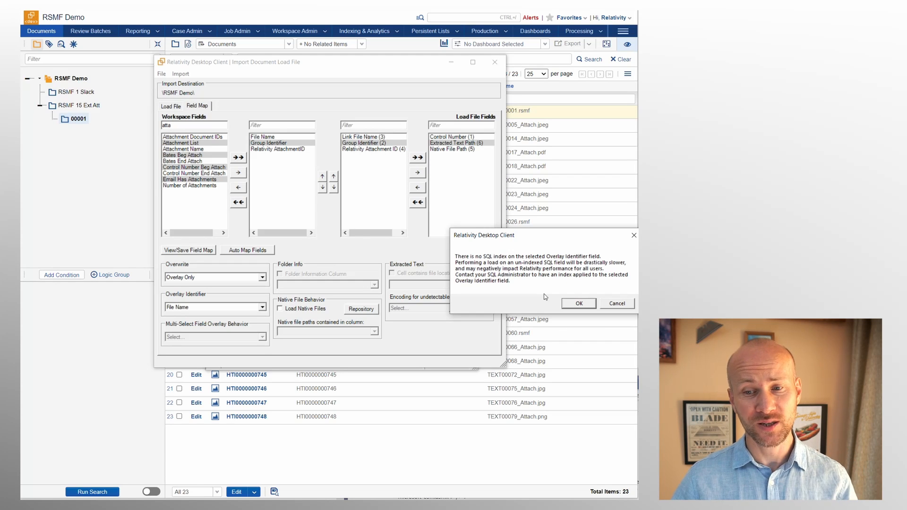
mouse_move(534, 241)
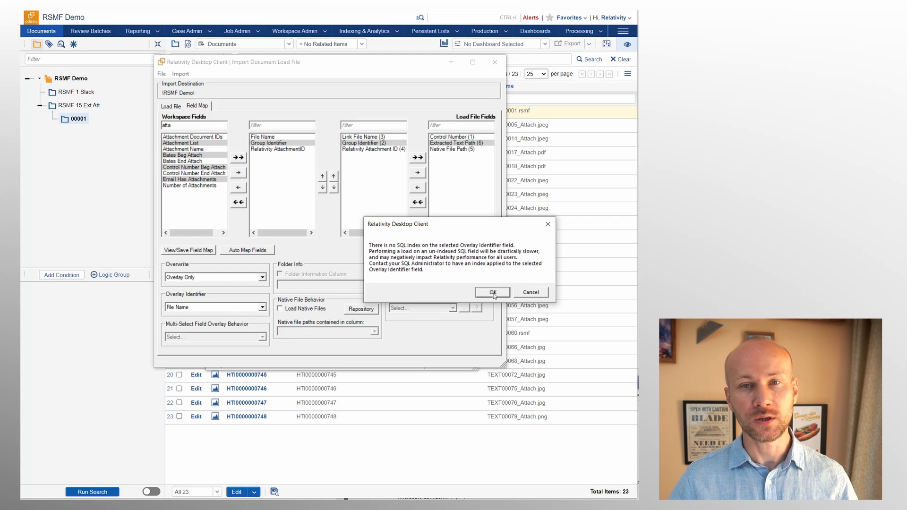
left_click(491, 292)
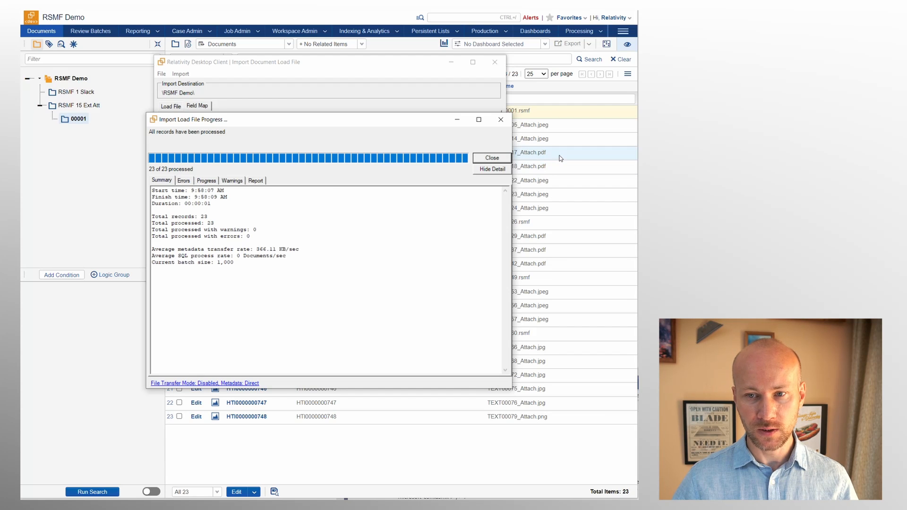
left_click(491, 158)
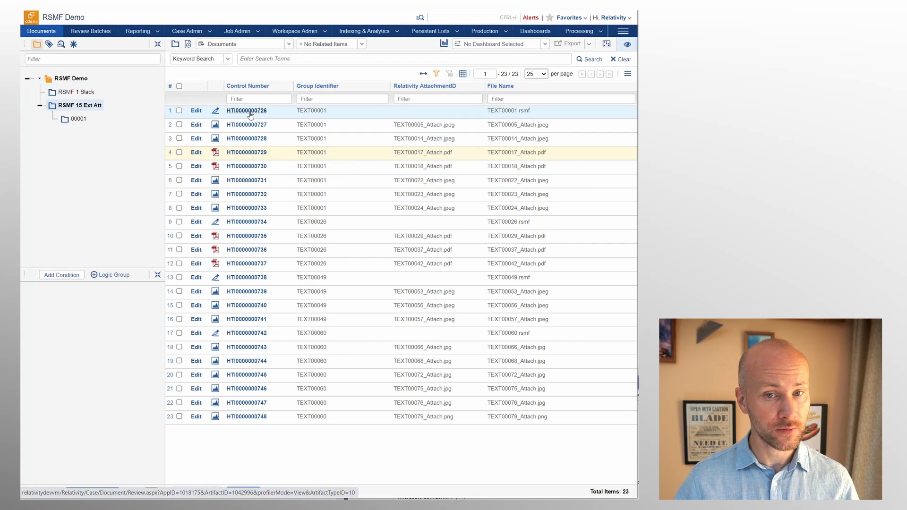
left_click(246, 111)
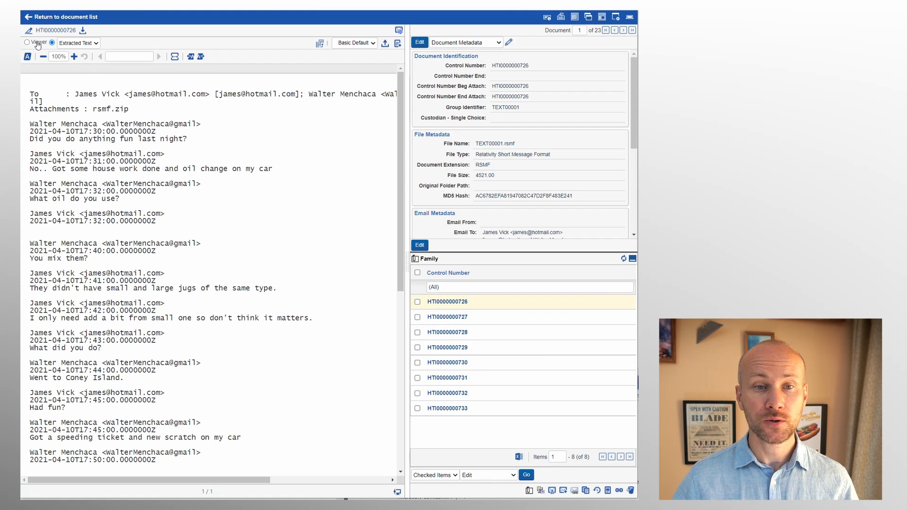
left_click(26, 43)
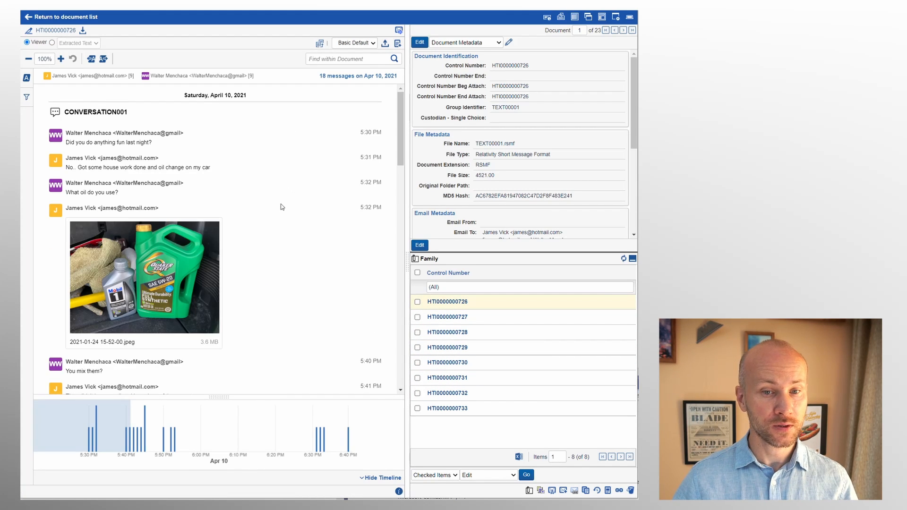
scroll("down", 3)
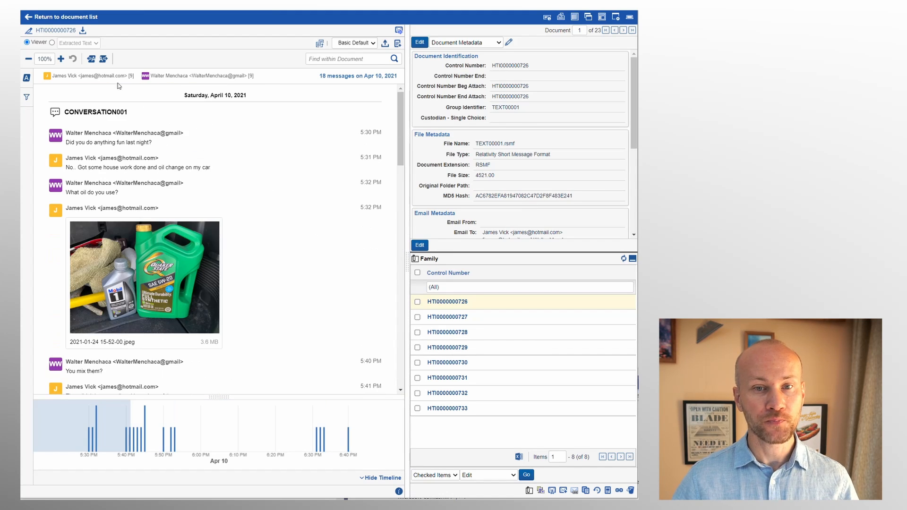
left_click(64, 17)
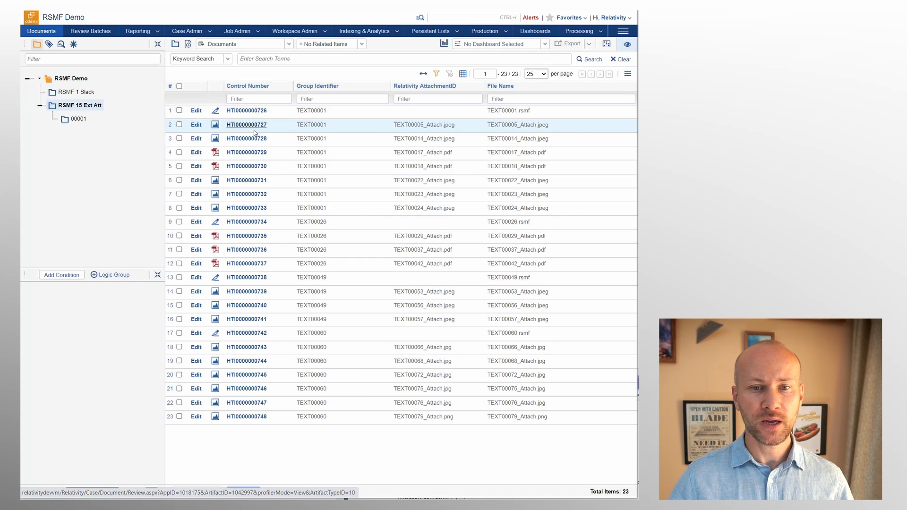
left_click(246, 125)
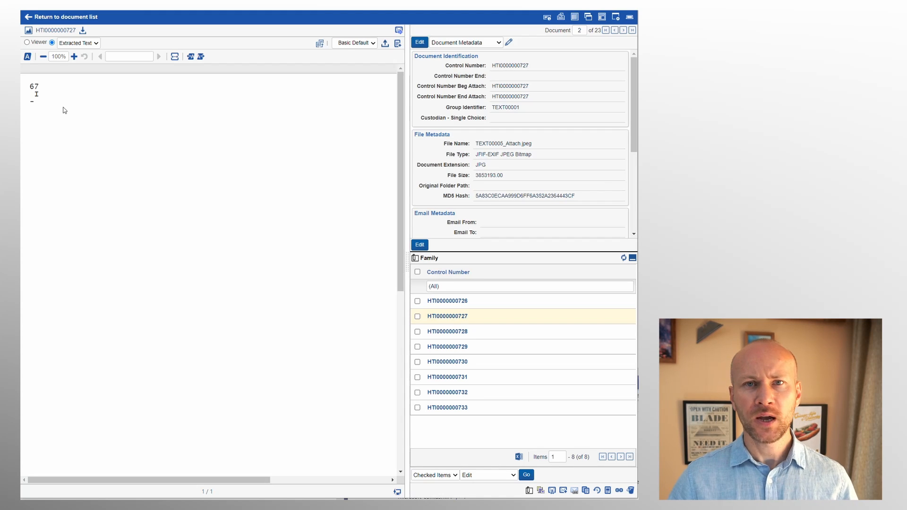
left_click(65, 17)
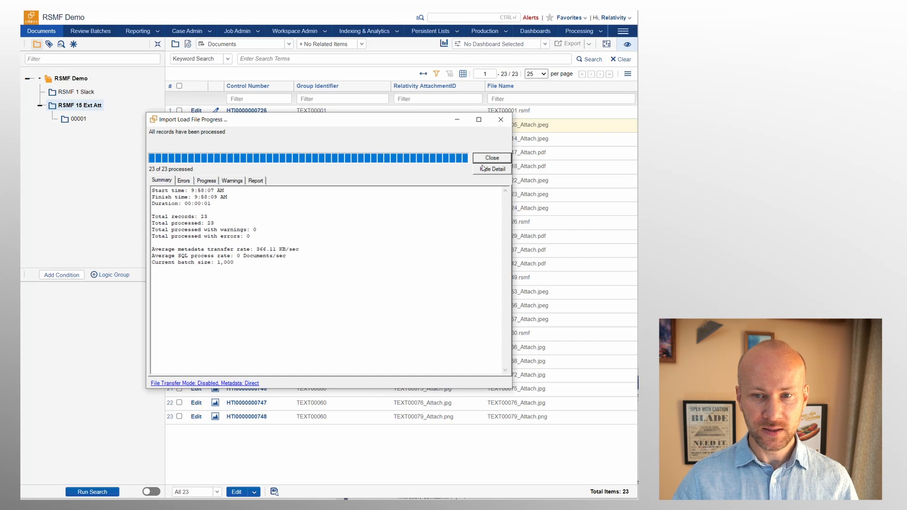
Step: Create a new folder named RSMF 15 RDC under the RSMF Demo workspace
left_click(492, 158)
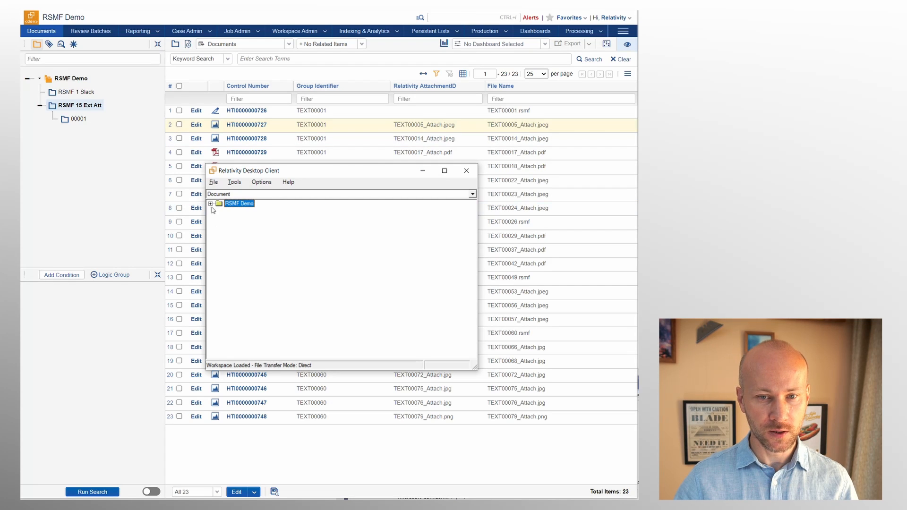
left_click(211, 203)
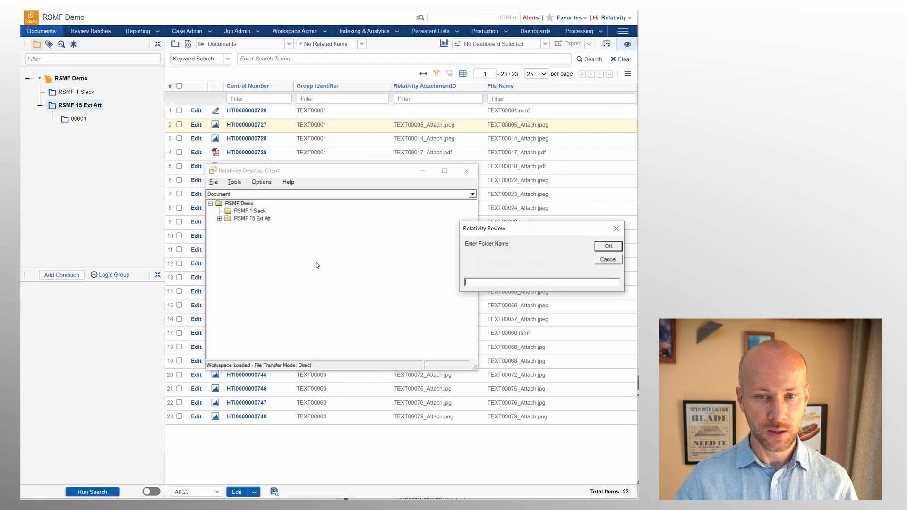
type("RSMF")
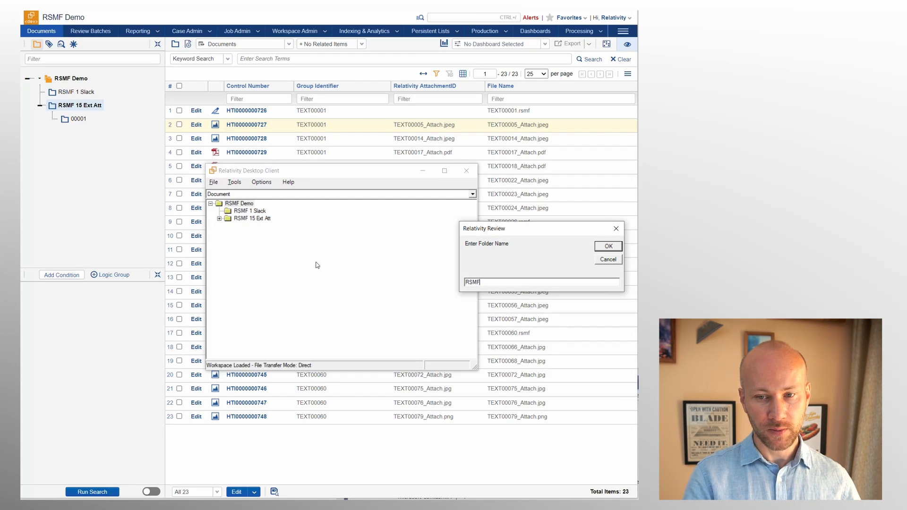
type("16")
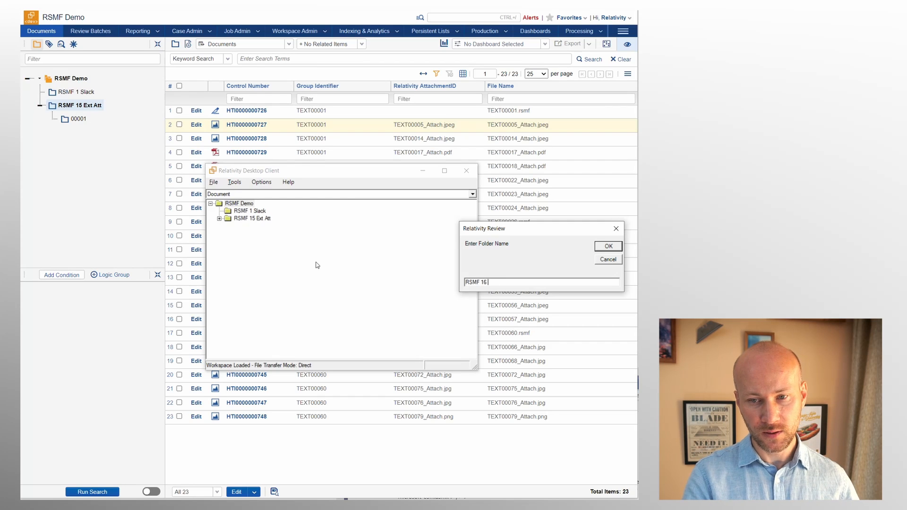
type("RDC")
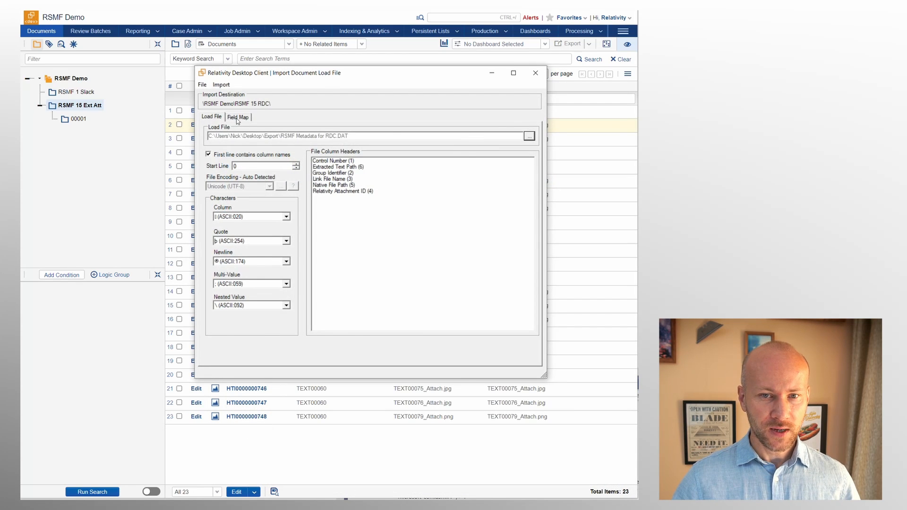
Step: Map Control Number, Group Identifier, Native File Path and Relativity Attachment ID field pairs
left_click(238, 118)
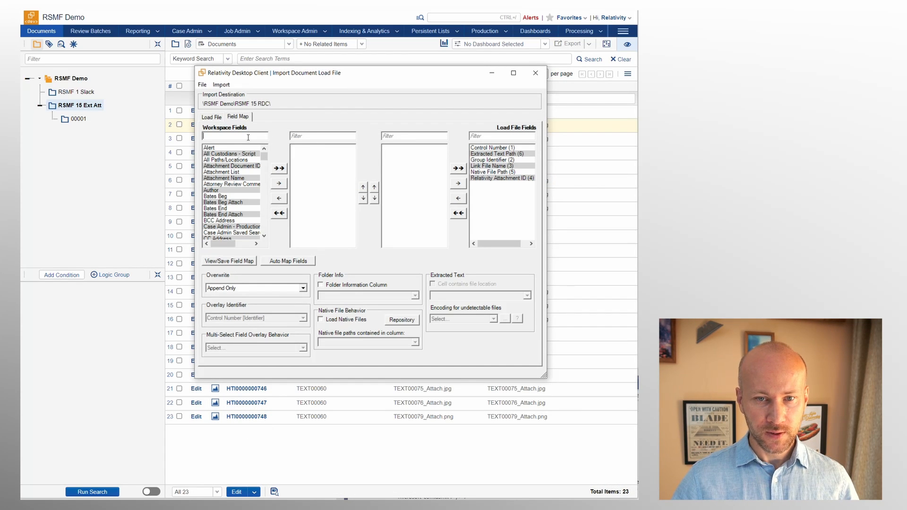
type("cont")
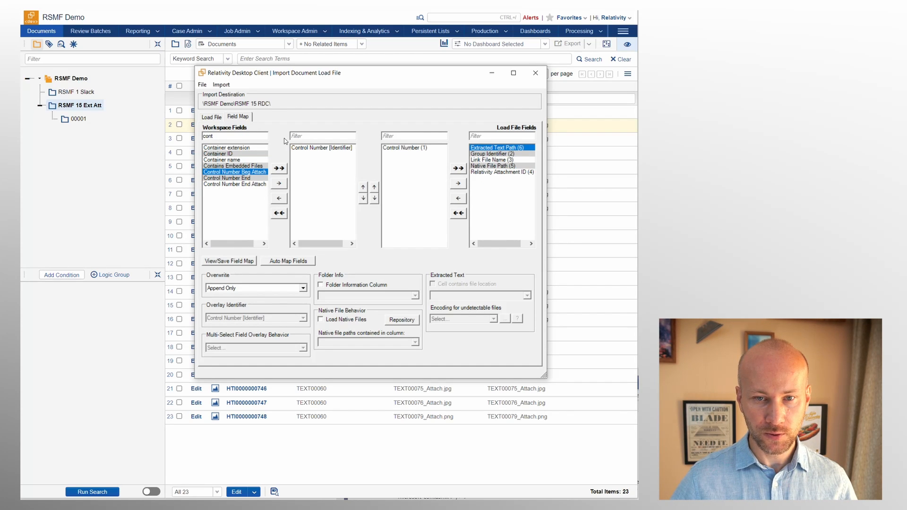
type("group")
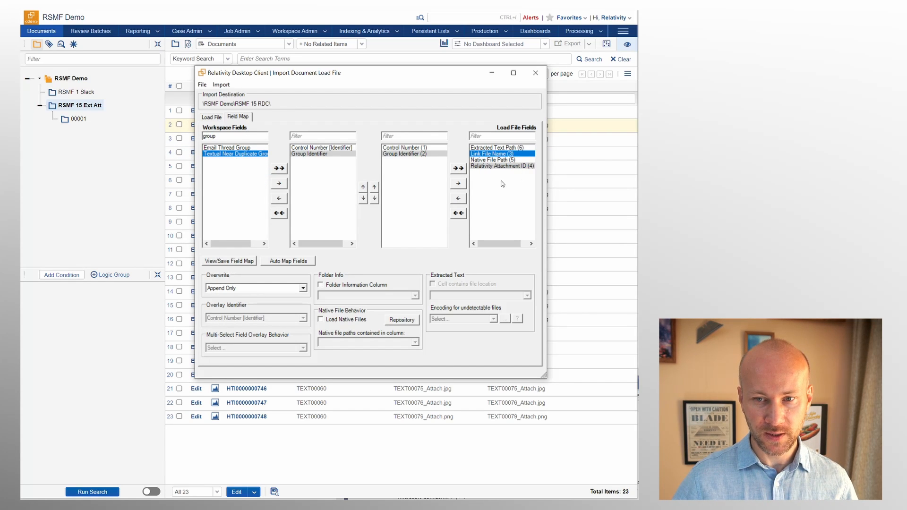
type("nal")
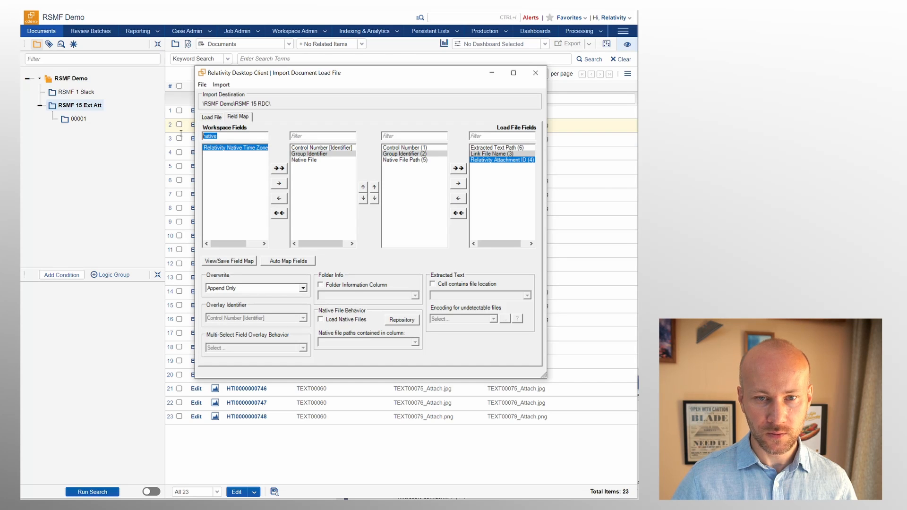
type("relati")
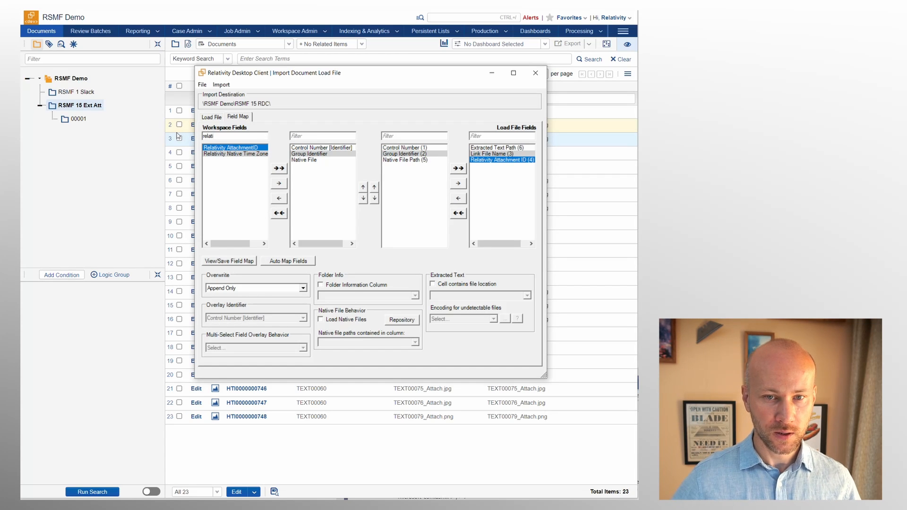
left_click(279, 182)
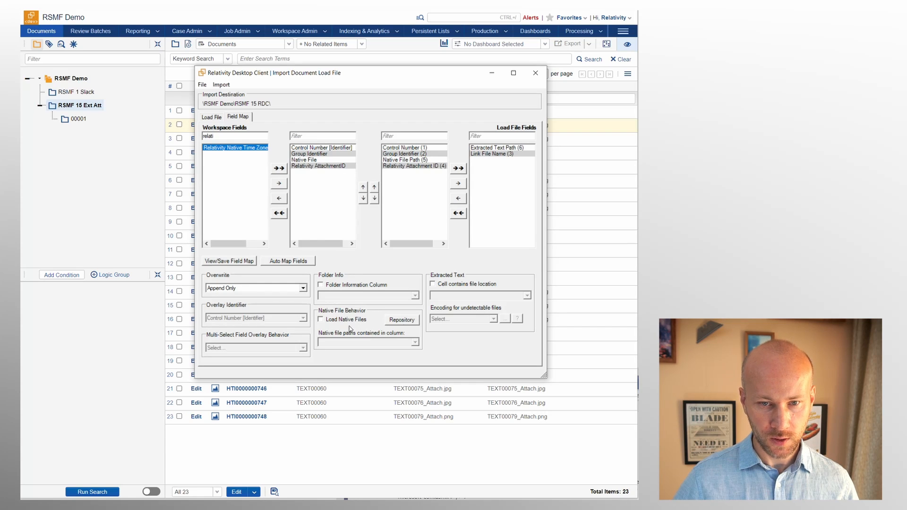
Step: Map Extracted Text Path as file locations with Western European encoding for undetectable files
left_click(433, 283)
type("ext")
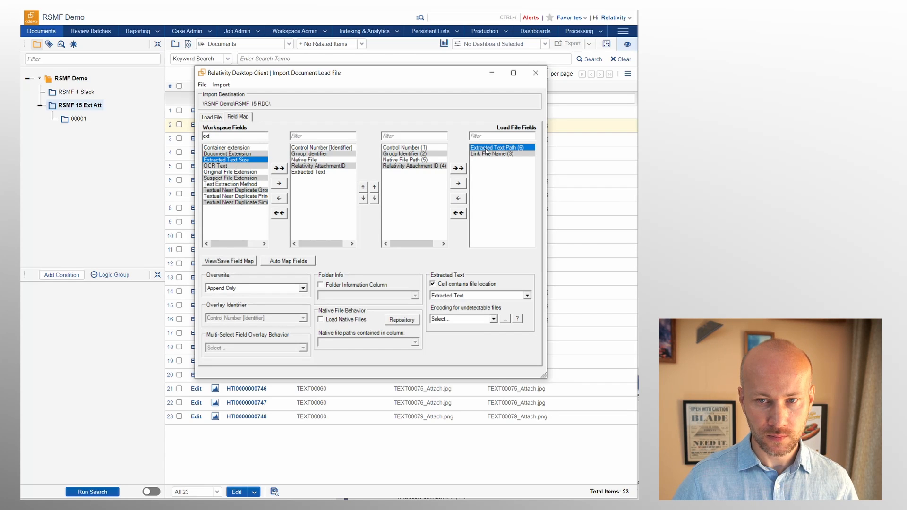
left_click(460, 318)
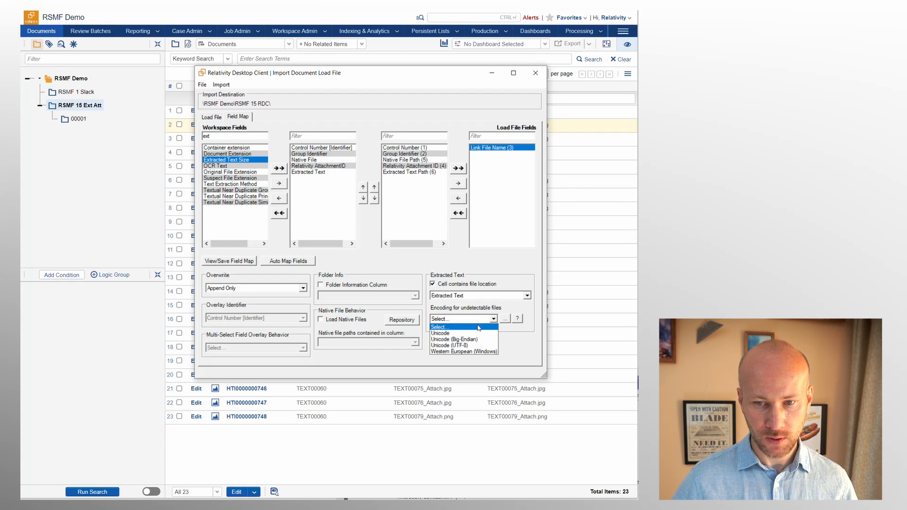
left_click(463, 352)
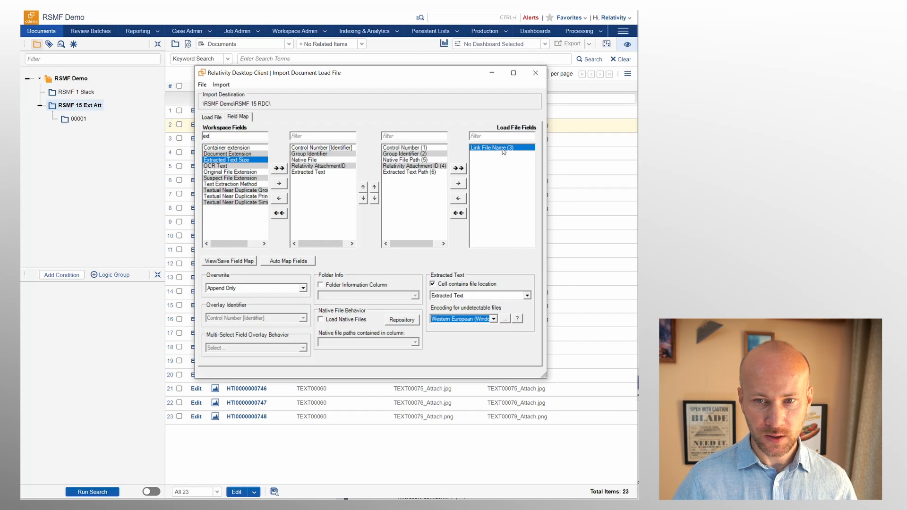
mouse_move(499, 151)
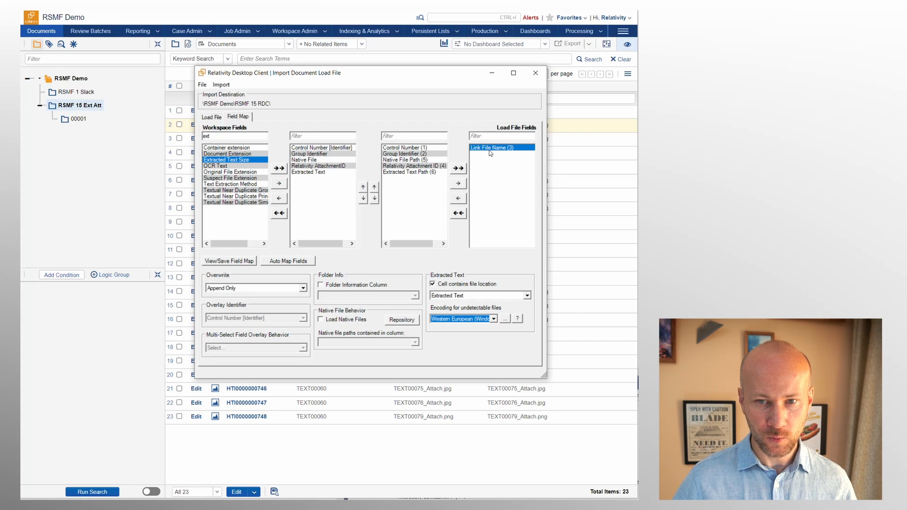
Step: Enable Load Native Files using the Native File Path column
left_click(321, 319)
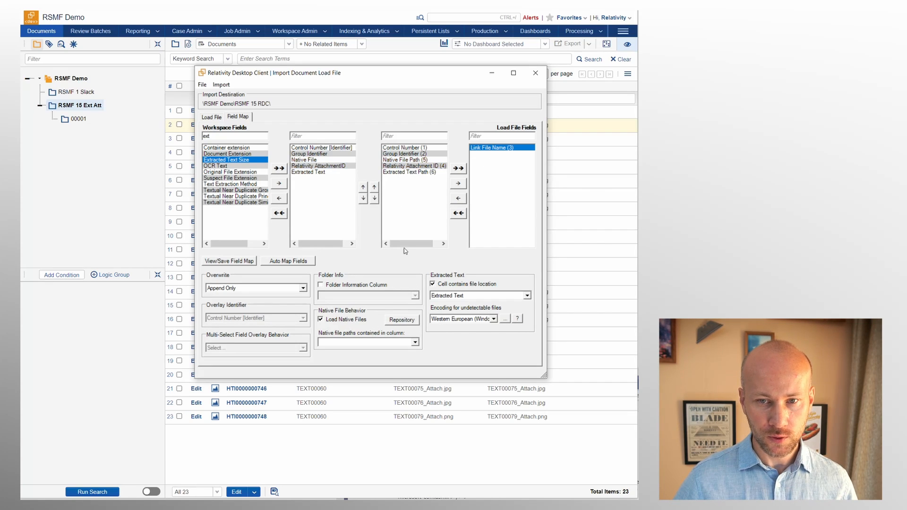
left_click(413, 342)
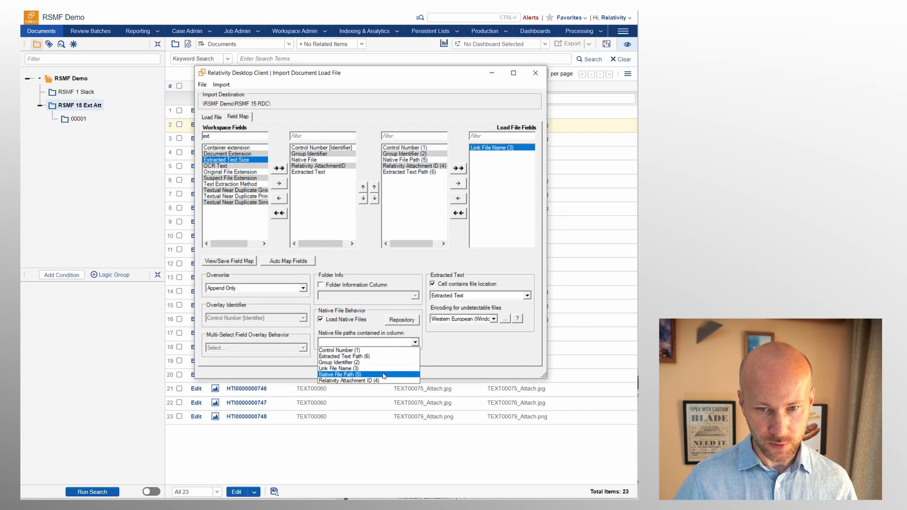
left_click(339, 374)
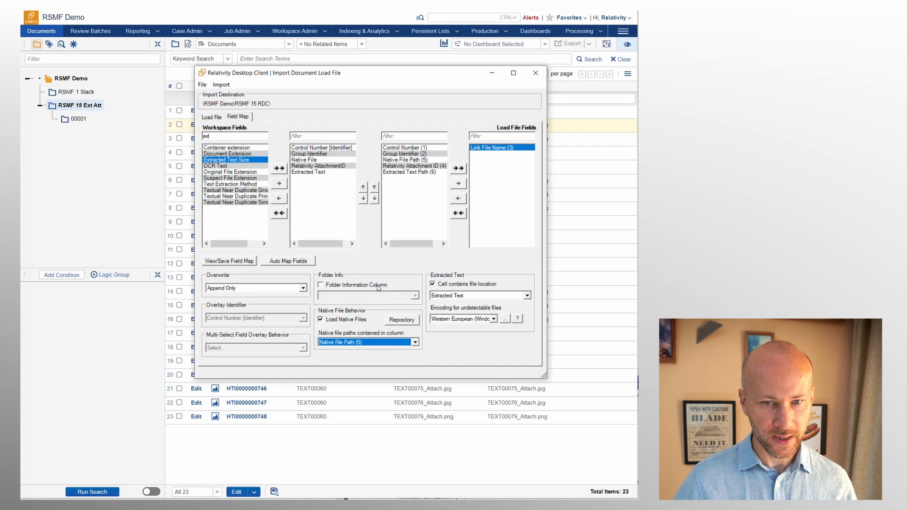
left_click(221, 84)
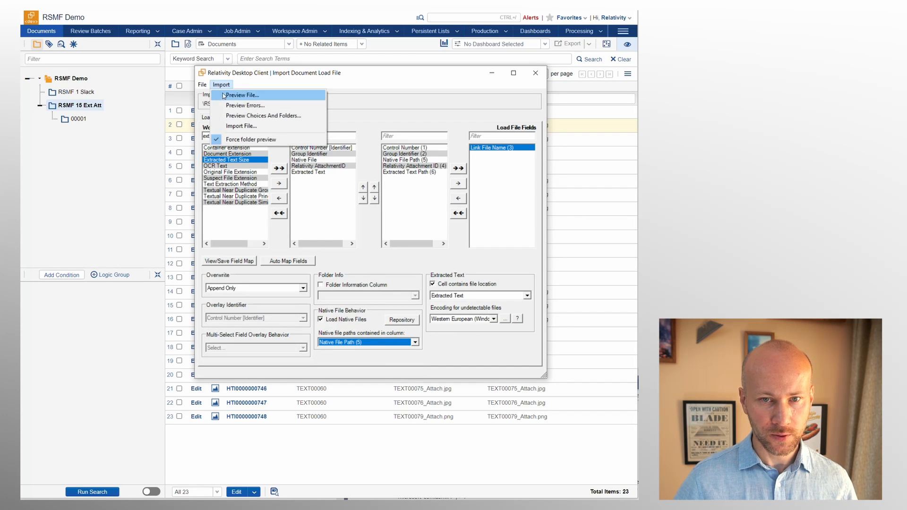
Step: Preview errors, then import the load file, processing all 23 records
left_click(246, 105)
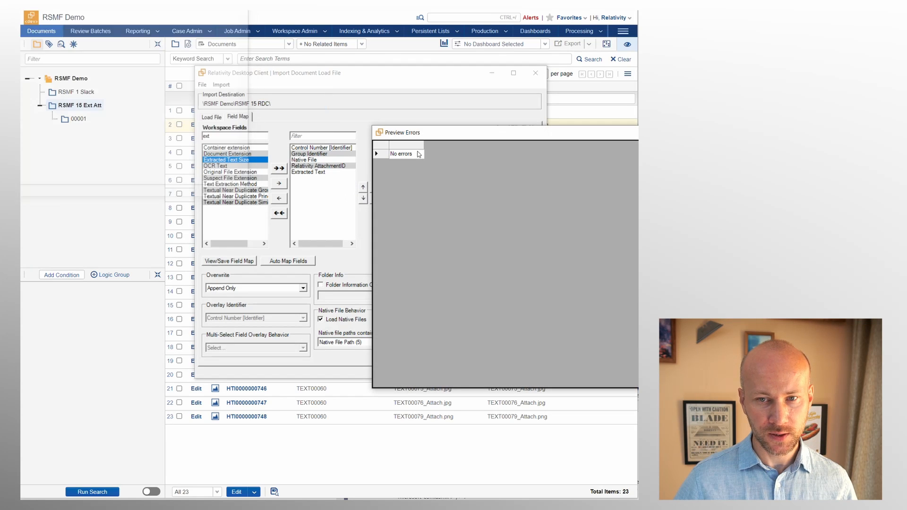
left_click(221, 84)
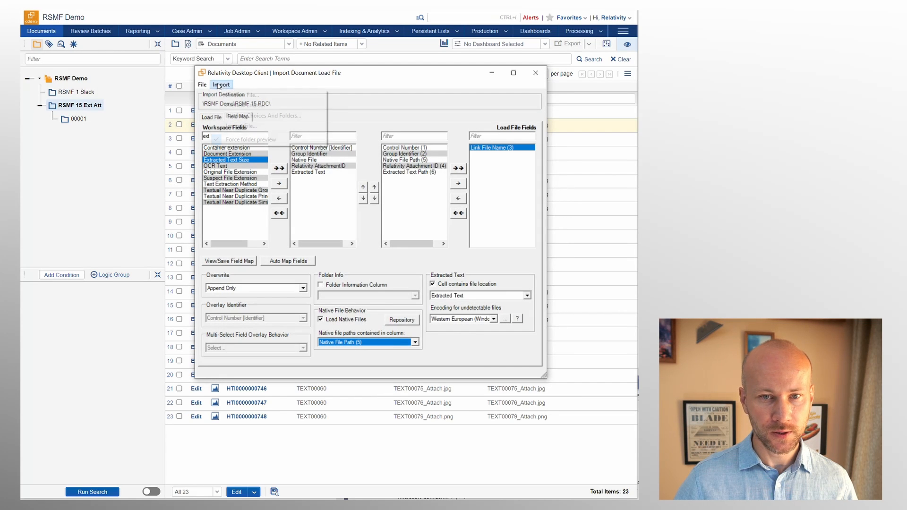
left_click(221, 84)
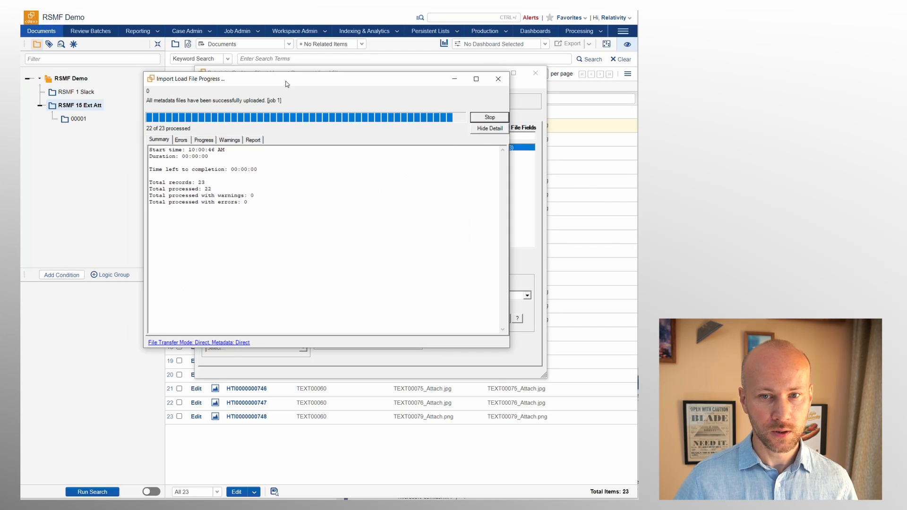
mouse_move(185, 110)
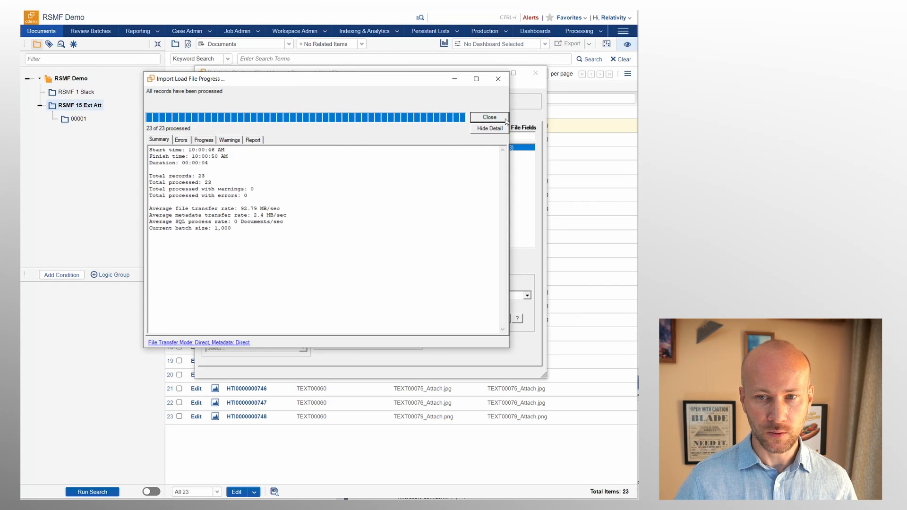
left_click(488, 117)
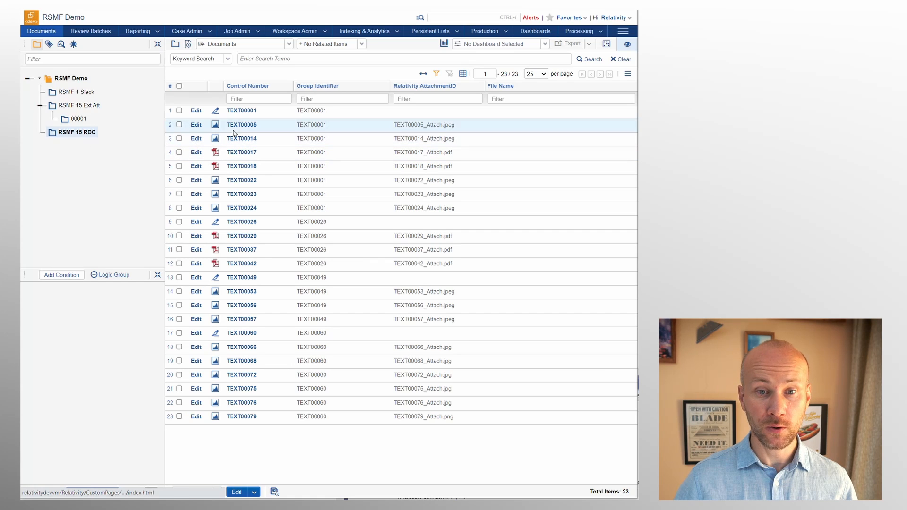
left_click(241, 111)
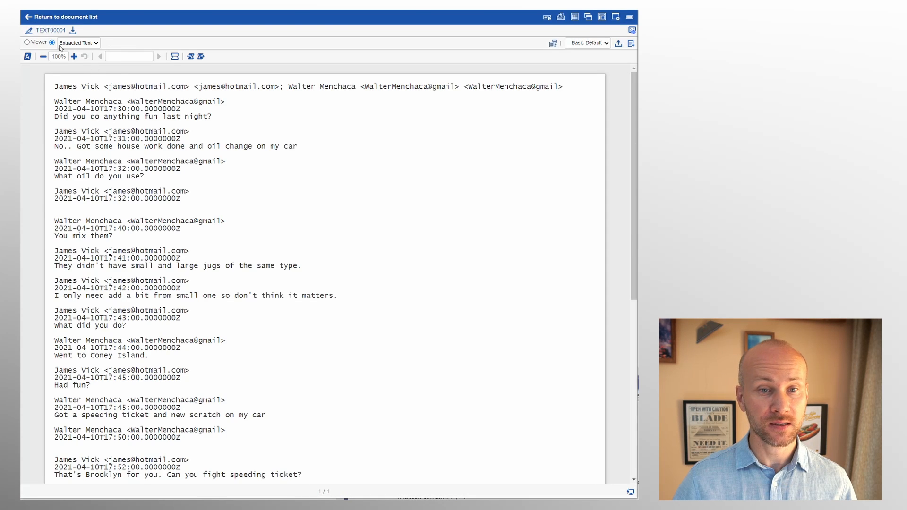
left_click(26, 42)
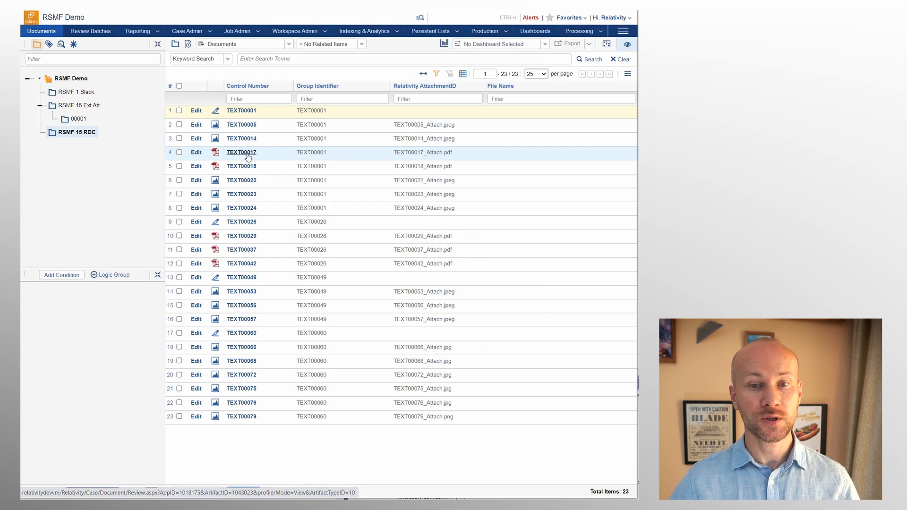
left_click(241, 152)
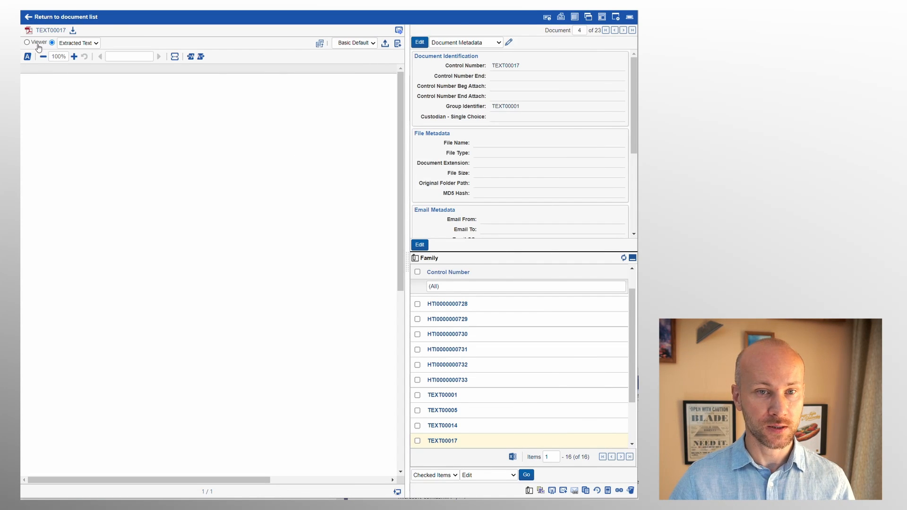
left_click(26, 42)
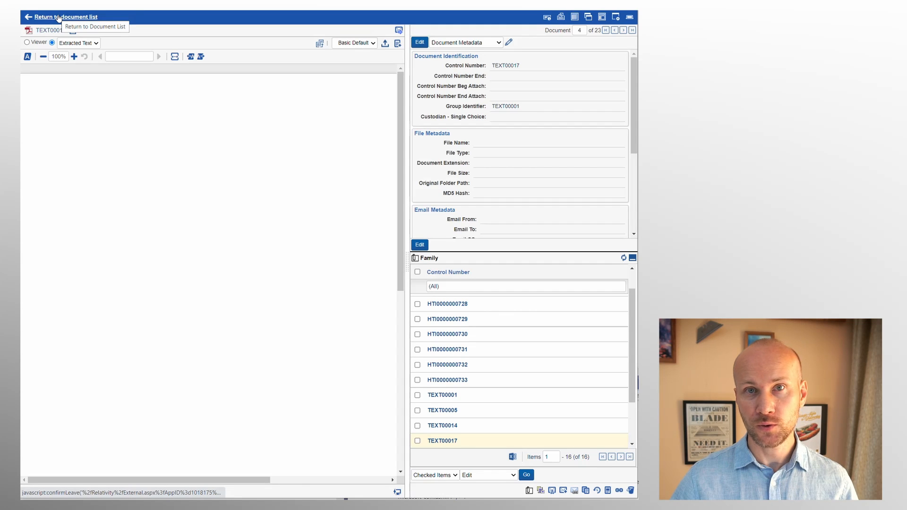
left_click(67, 16)
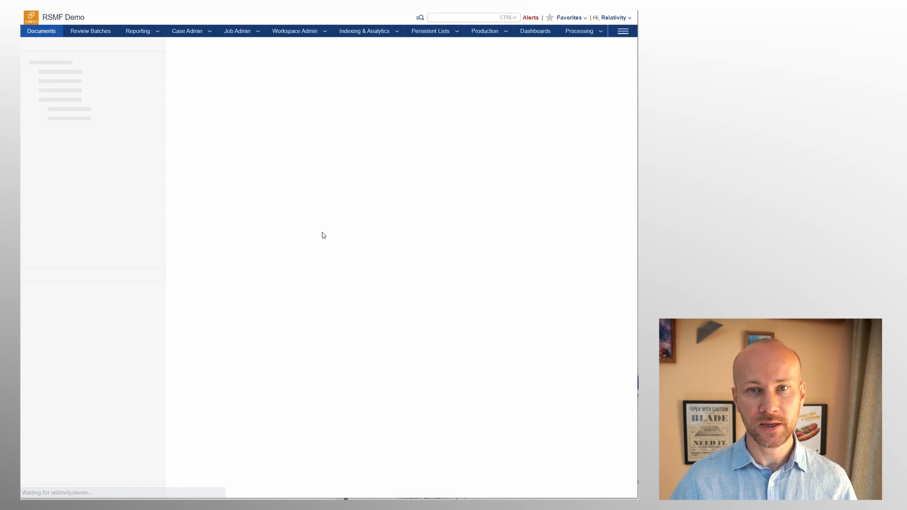